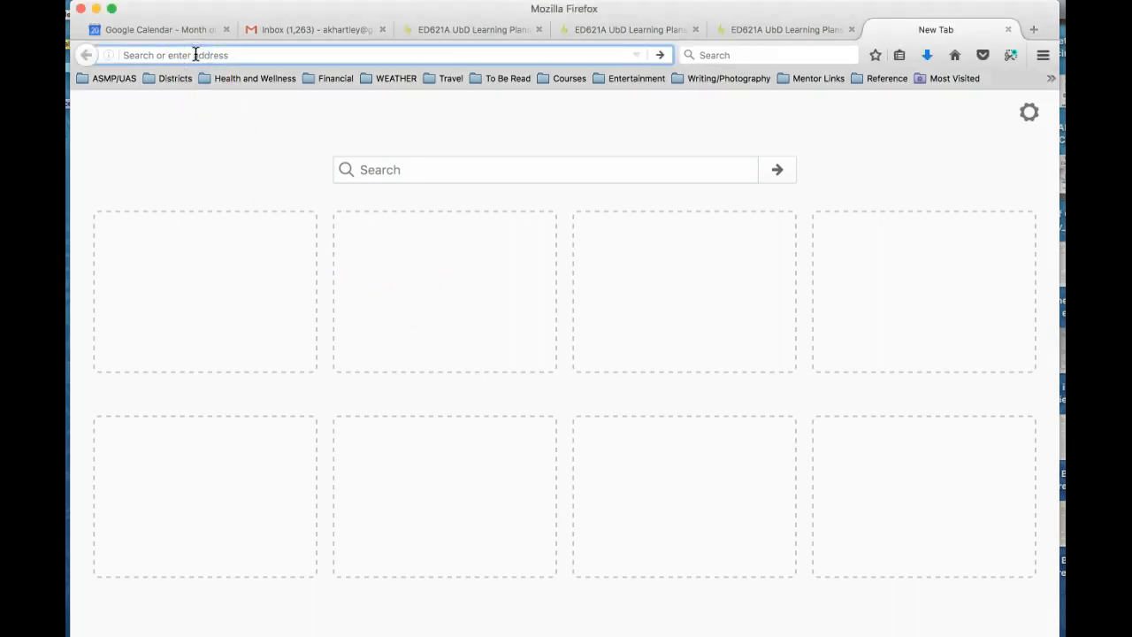
Enter the padlet.com/bethhartley_asm/ED621ALearningplansfall17 address in a new tab.
{"action": "type", "text": "https://padlet.com/bethhartley_asm/ED621ALearningplansfall17"}
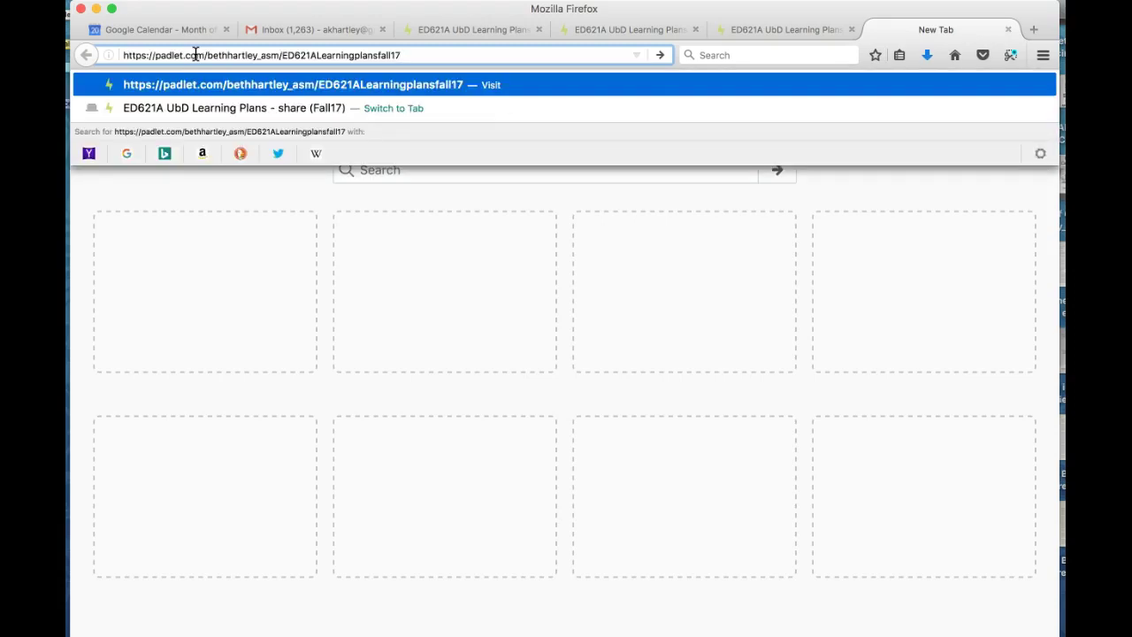
{"action": "mouse_move", "coordinate": [444, 55]}
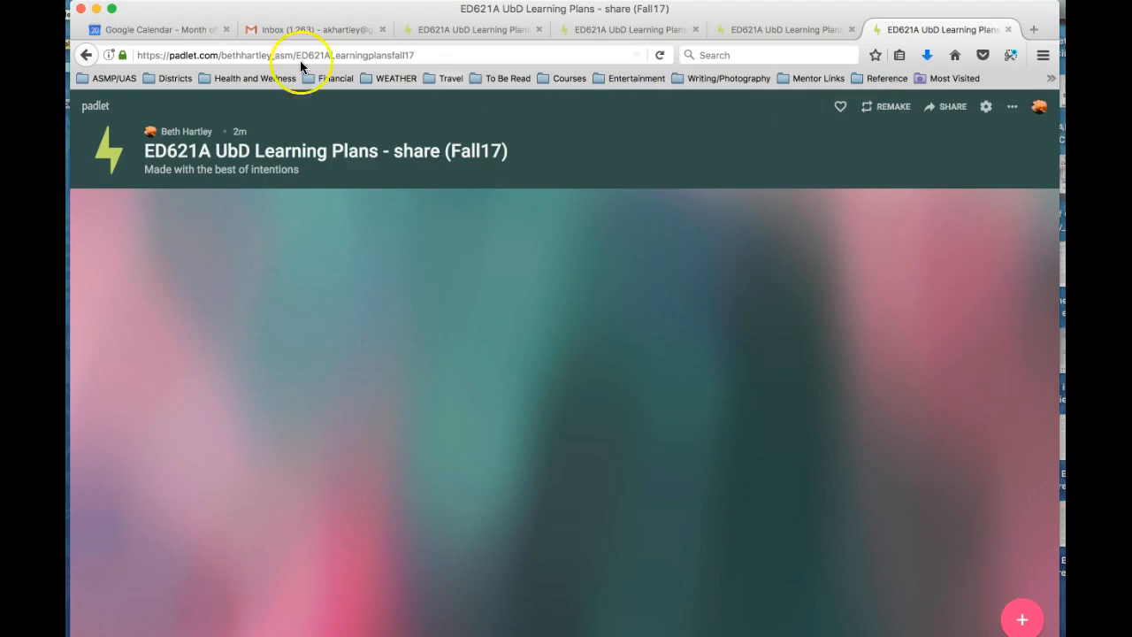
{"action": "mouse_move", "coordinate": [1021, 620]}
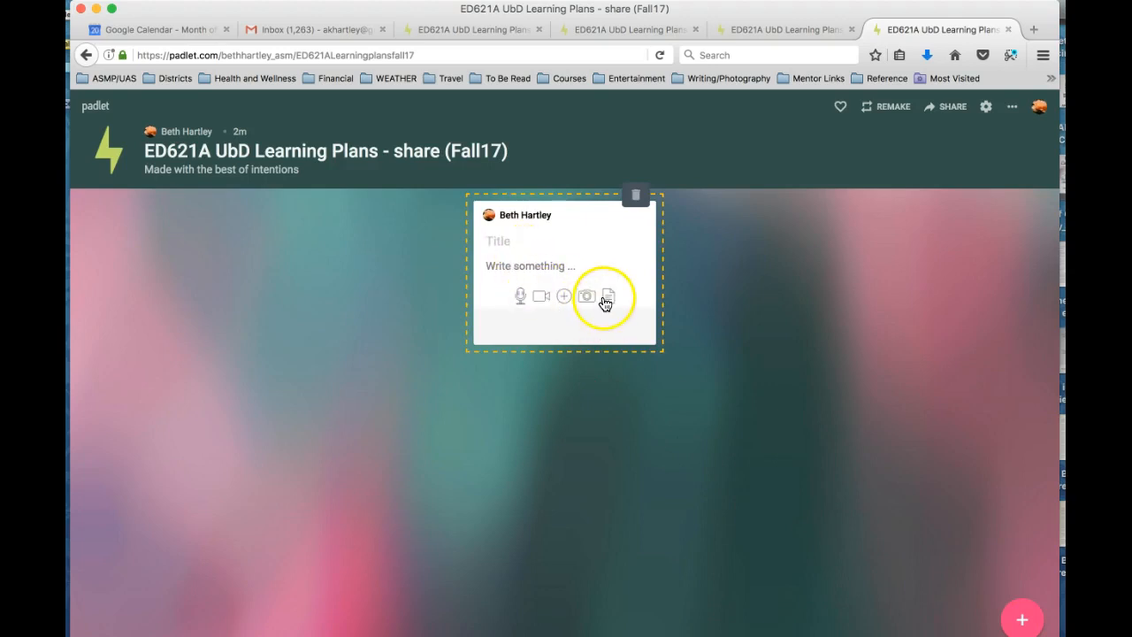
Title the new post 'Example of Module 4 learning Plan', removing the mistyped 'Lesson'.
{"action": "left_click", "coordinate": [500, 241]}
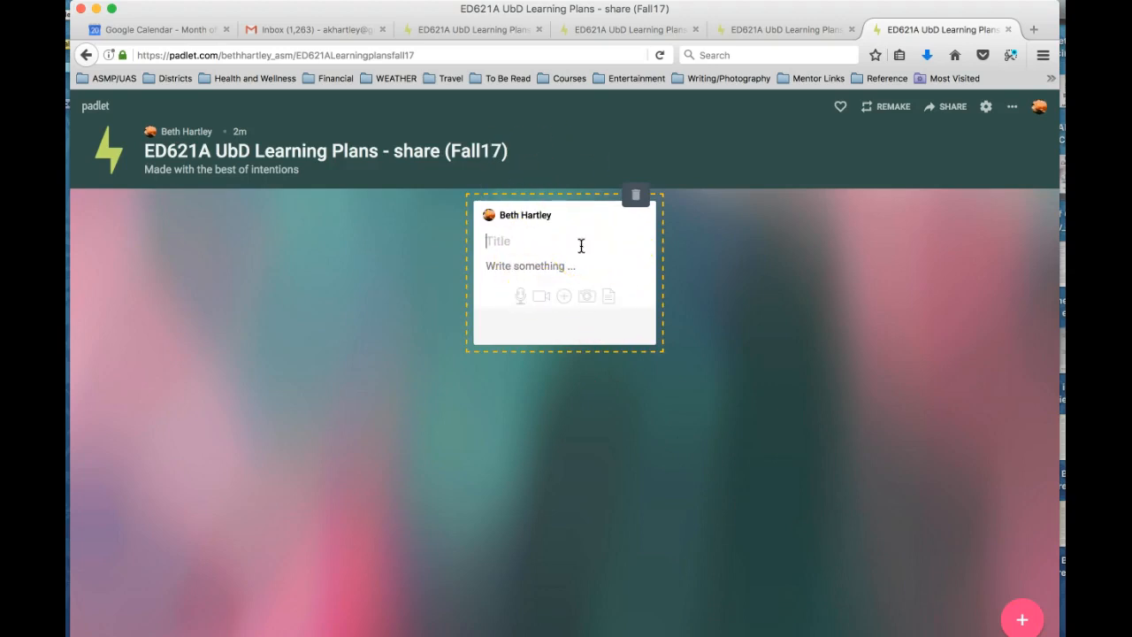
{"action": "type", "text": "E"}
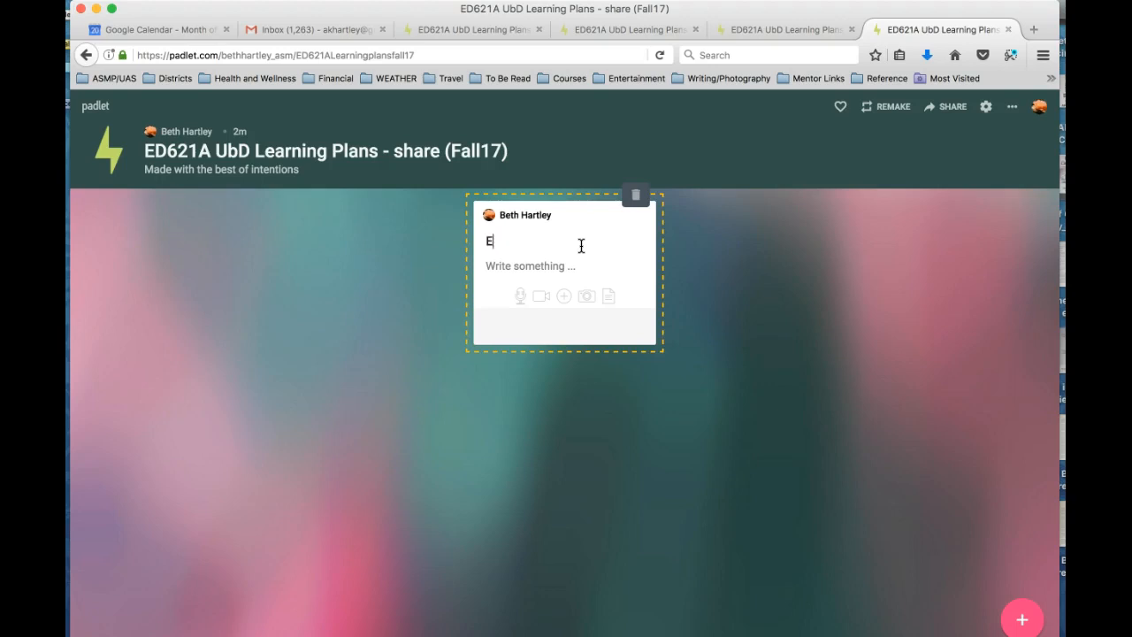
{"action": "type", "text": "xample of"}
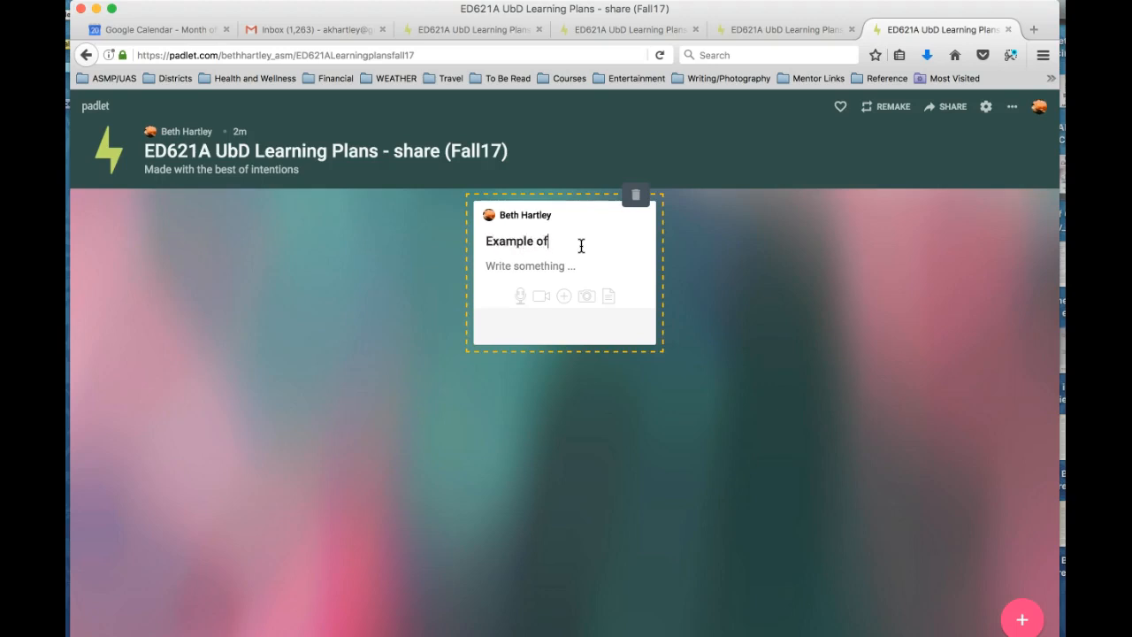
{"action": "type", "text": "Lesson"}
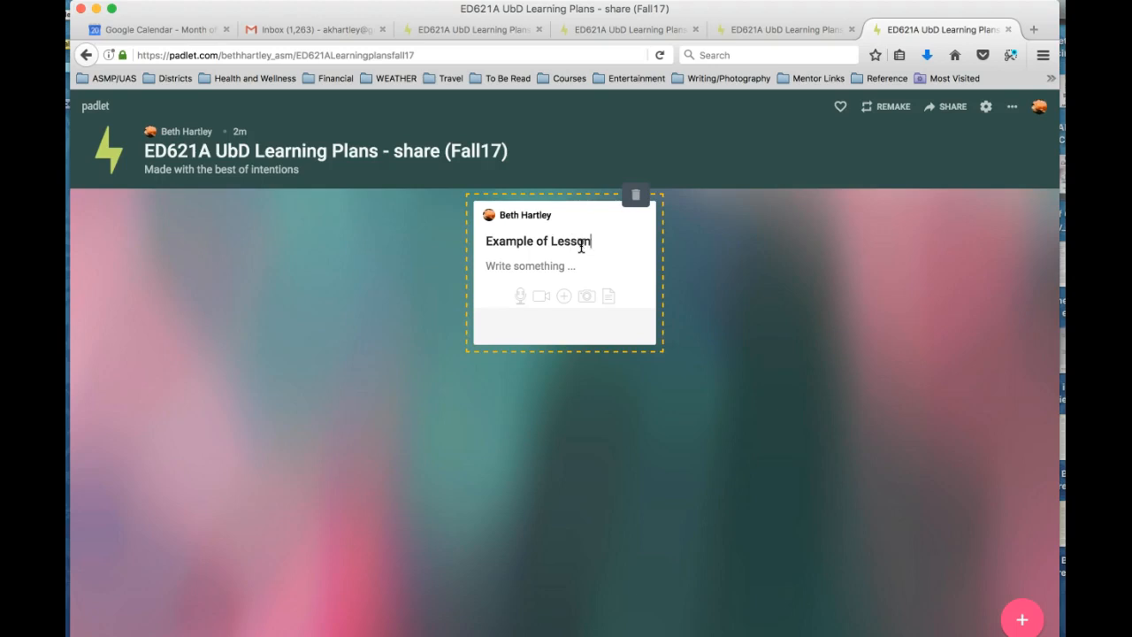
{"action": "key", "text": "Backspace"}
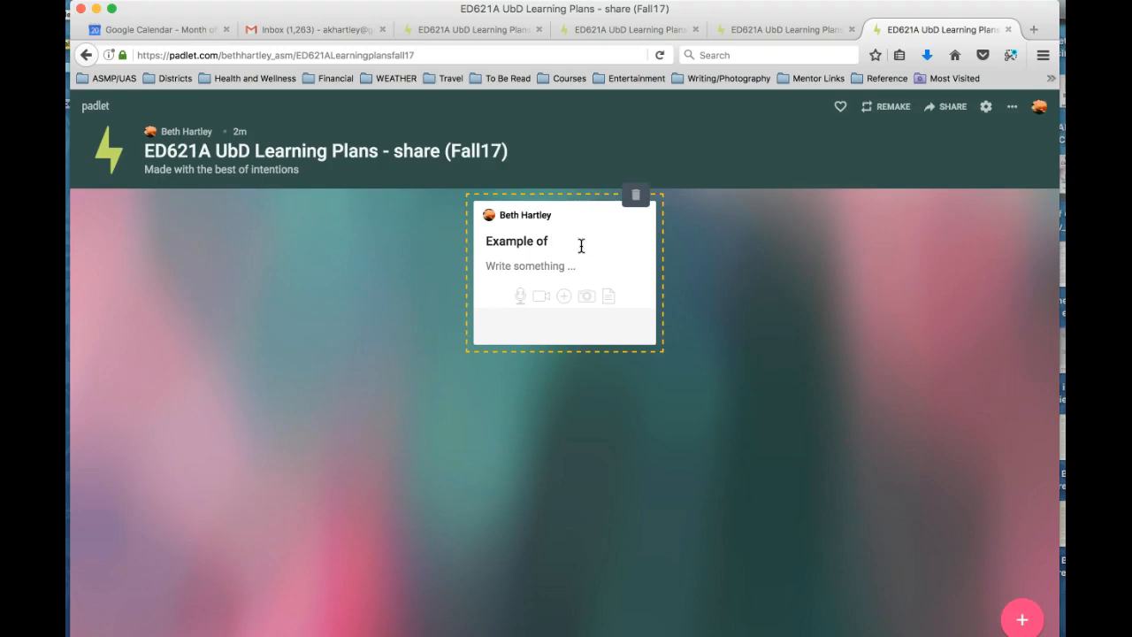
{"action": "type", "text": "Module 4 learning Plan"}
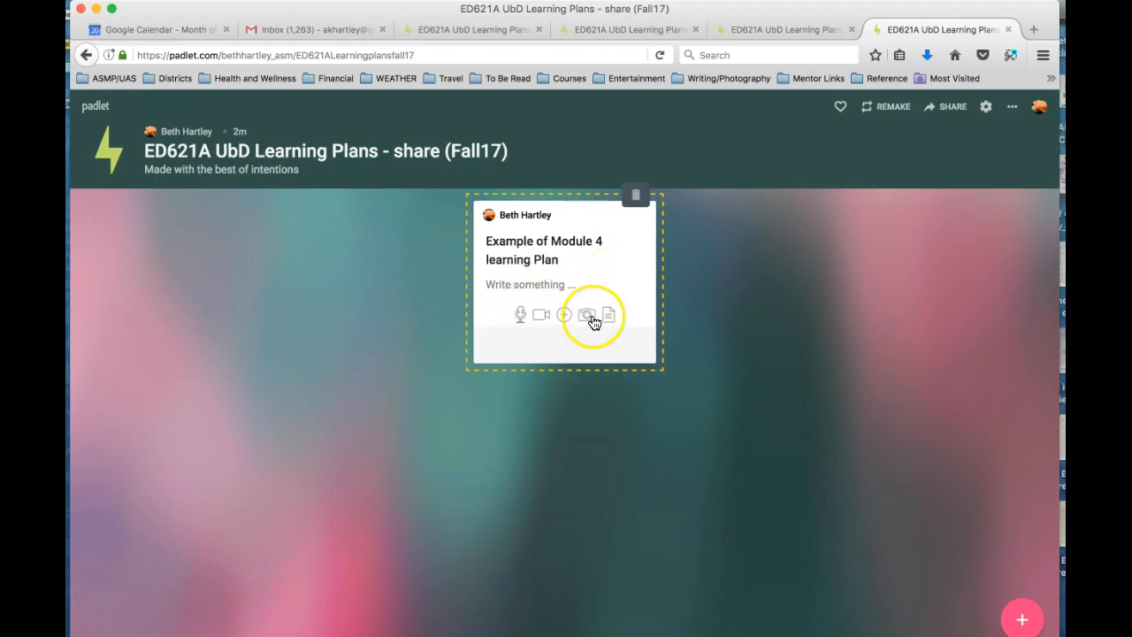
Upload the 'Example Lesson submission - Module 4' document as the post's attachment.
{"action": "left_click", "coordinate": [587, 315]}
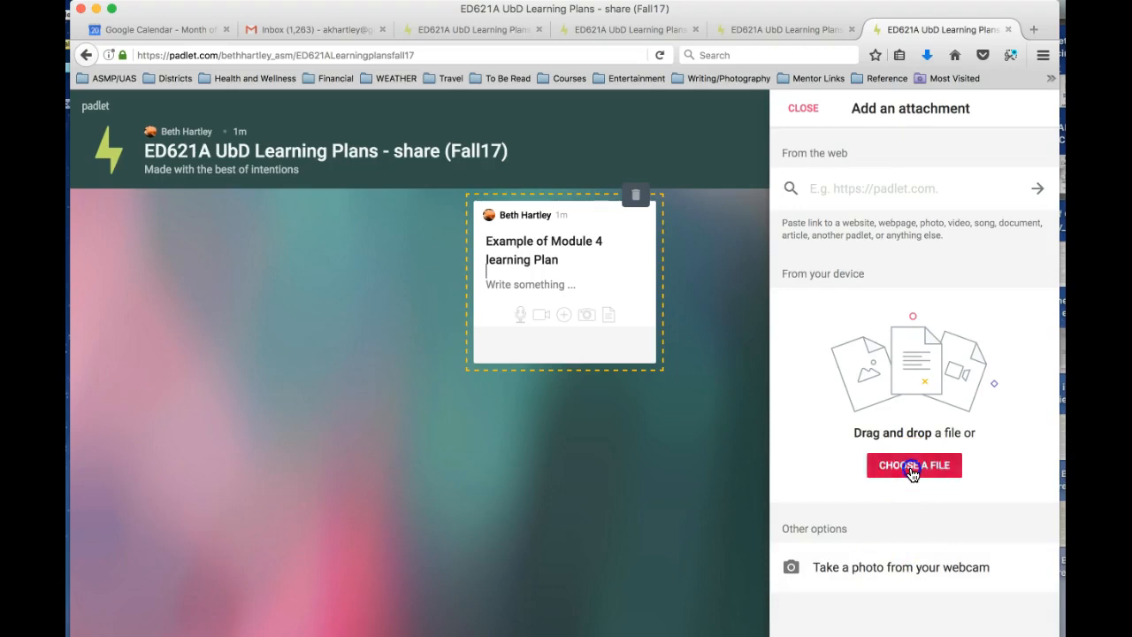
{"action": "left_click", "coordinate": [914, 465]}
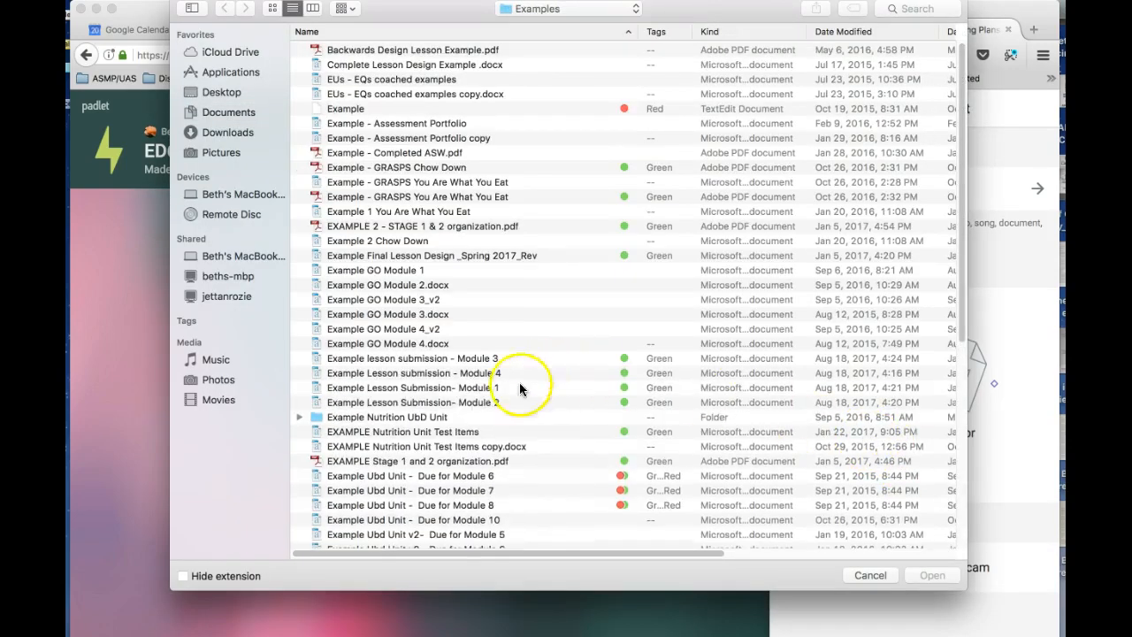
{"action": "left_click", "coordinate": [412, 372]}
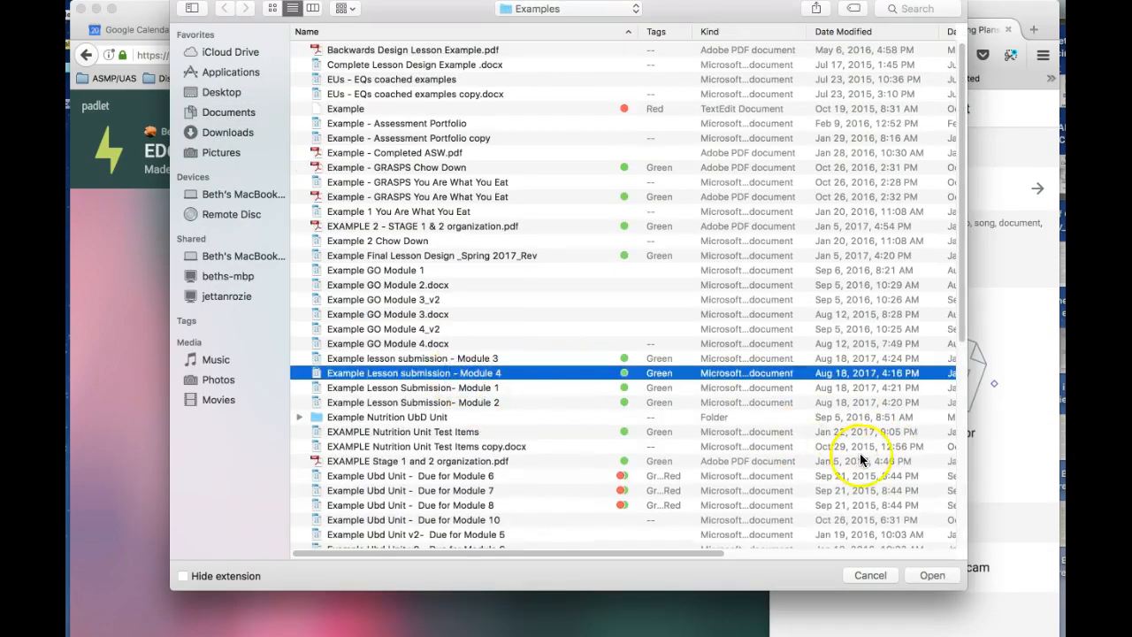
{"action": "left_click", "coordinate": [931, 575]}
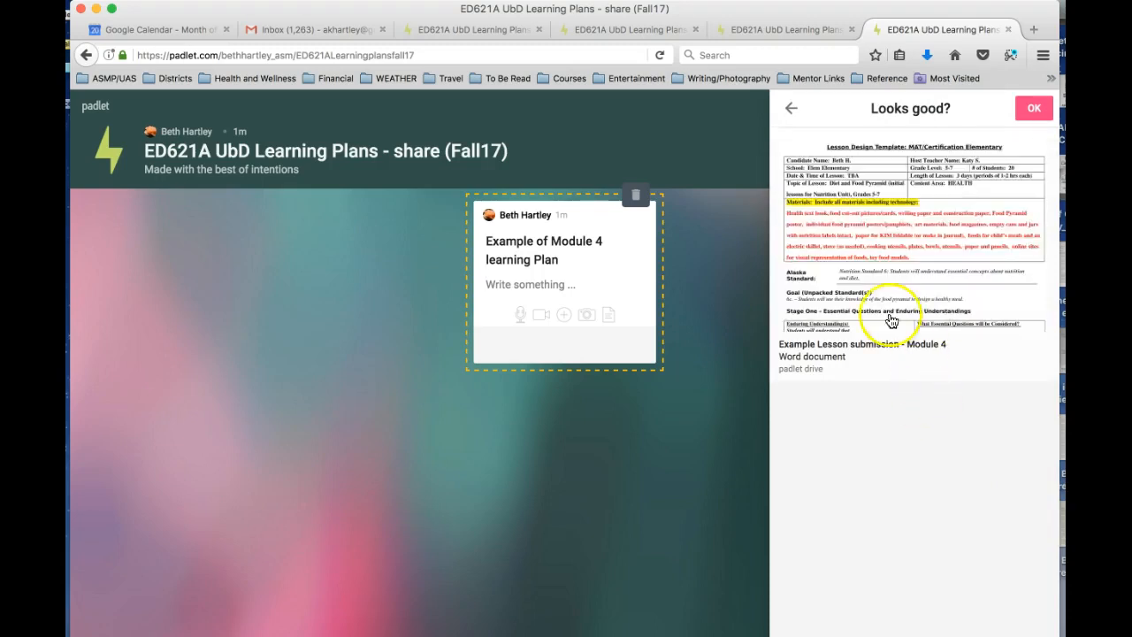
{"action": "left_click", "coordinate": [1033, 108]}
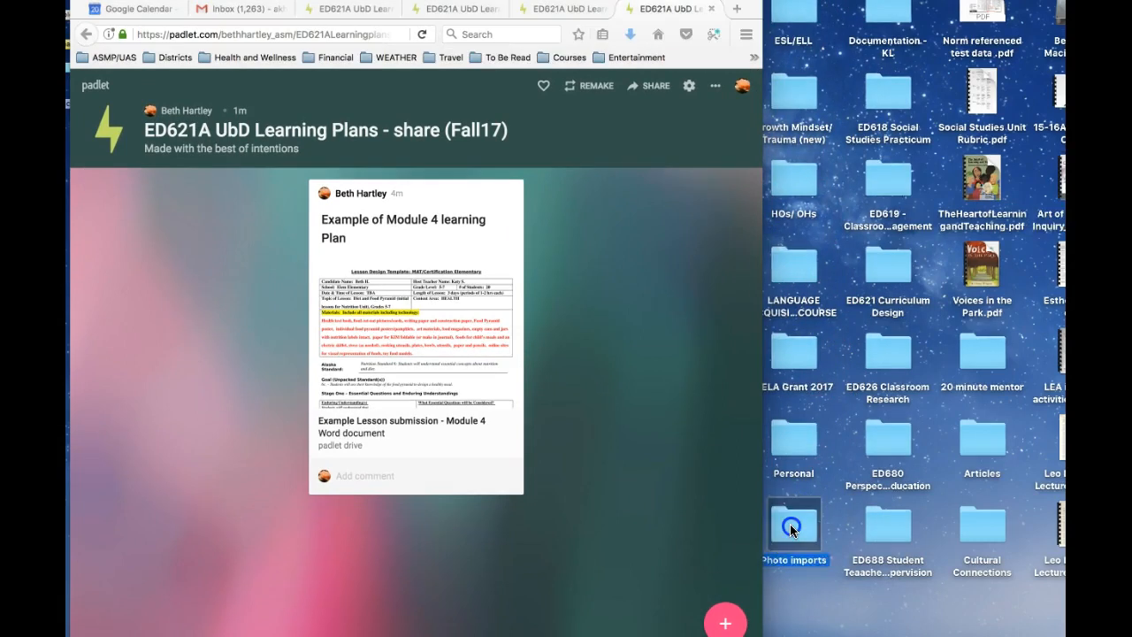
Open the Photo imports folder on the desktop.
{"action": "double_click", "coordinate": [793, 524]}
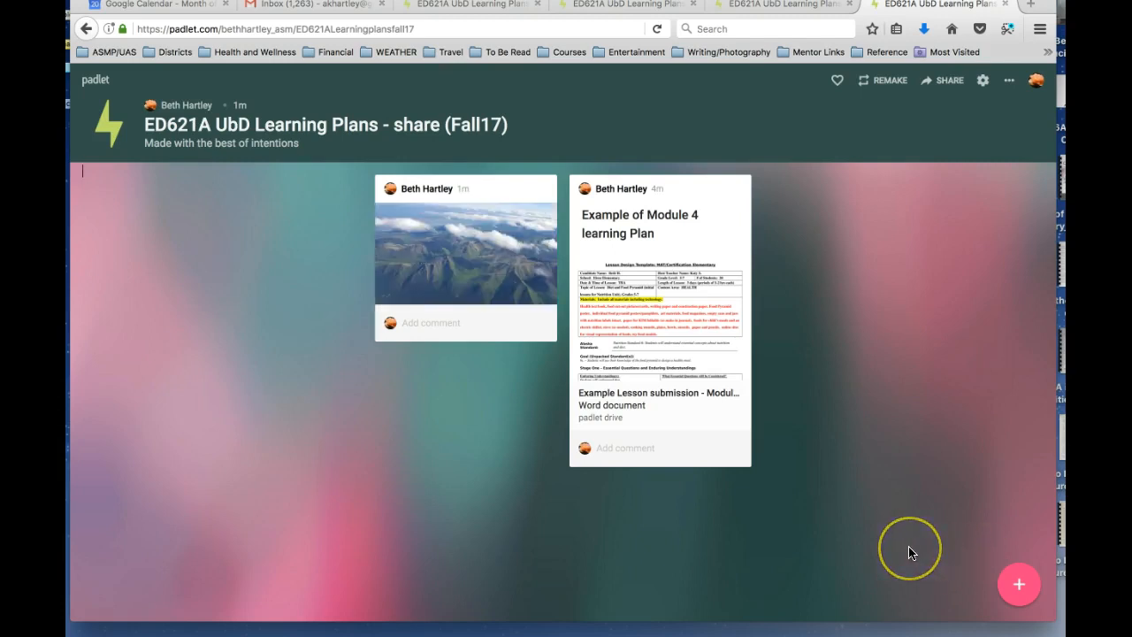
{"action": "mouse_move", "coordinate": [912, 550]}
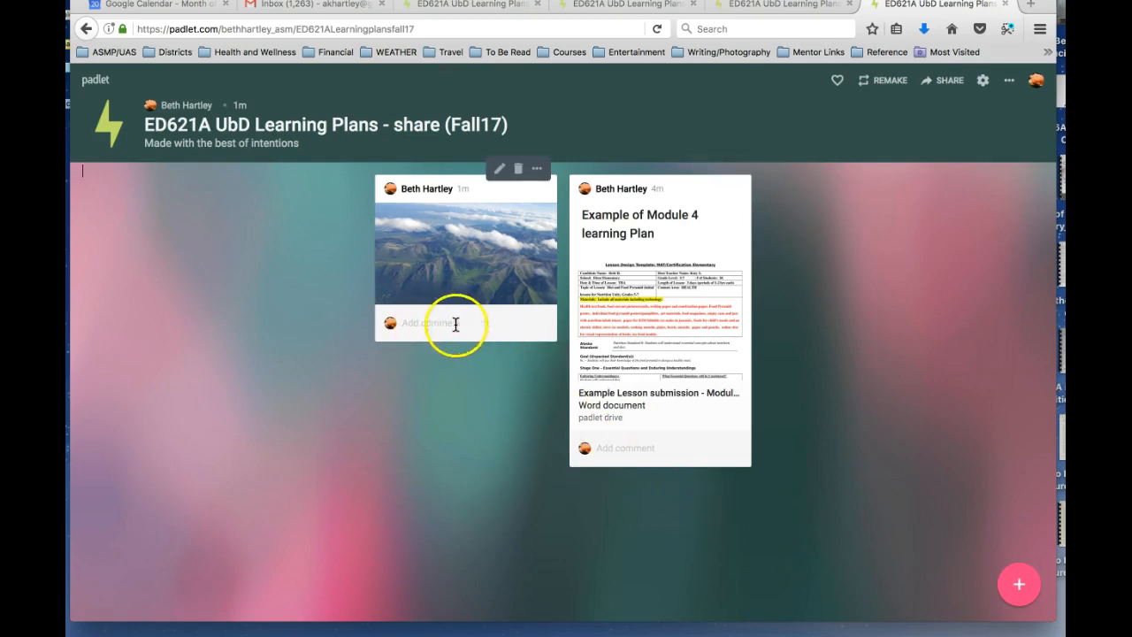
{"action": "mouse_move", "coordinate": [658, 445]}
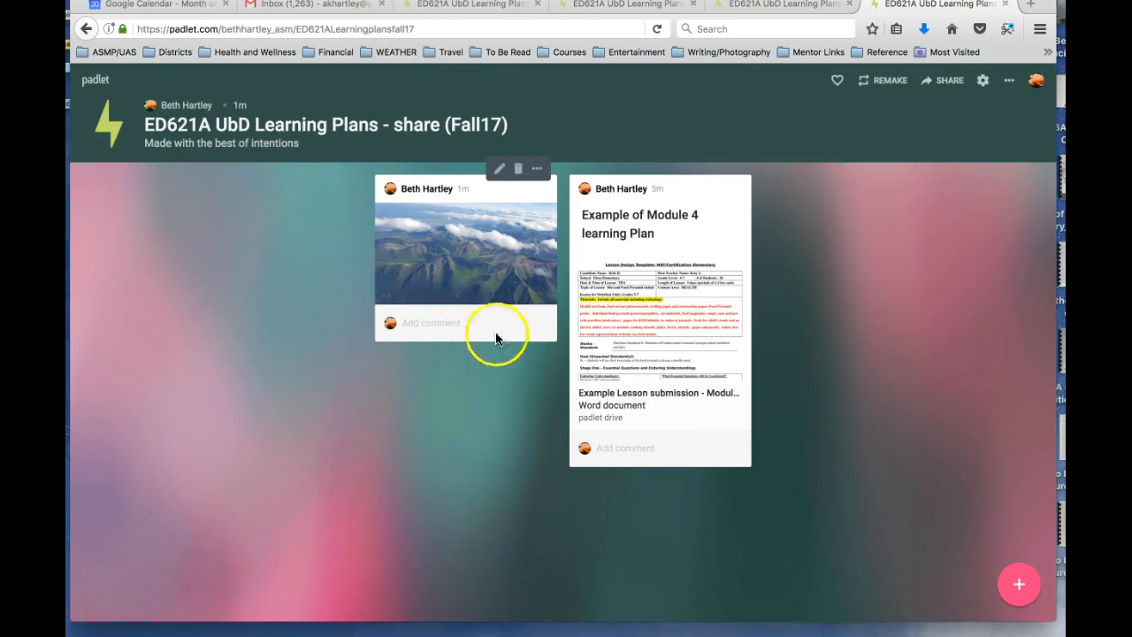
{"action": "mouse_move", "coordinate": [630, 459]}
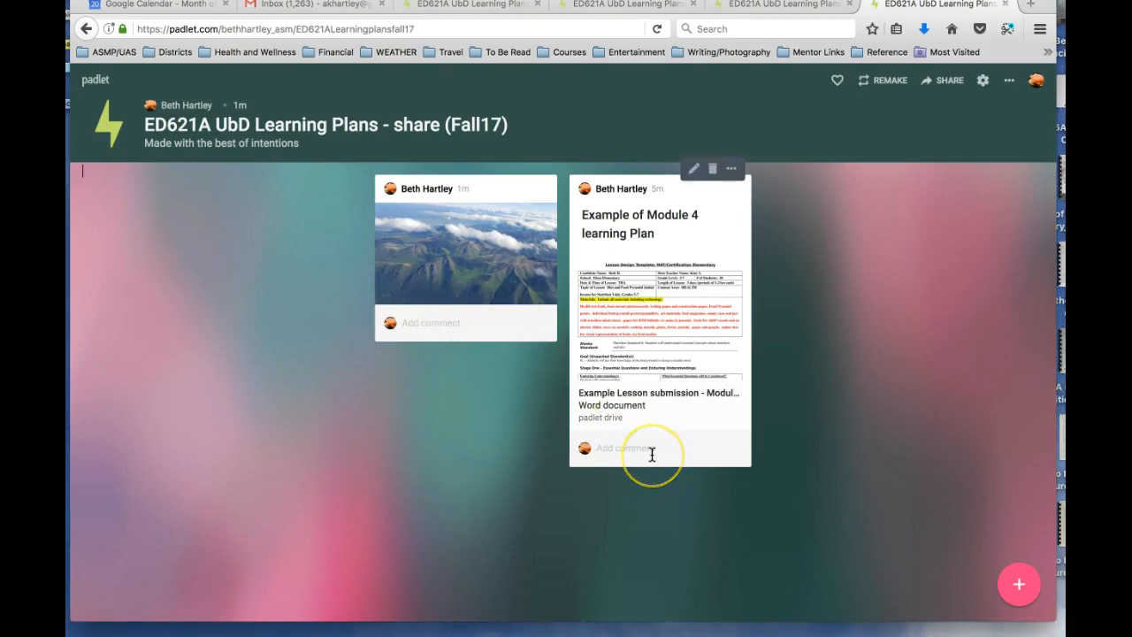
{"action": "mouse_move", "coordinate": [595, 472]}
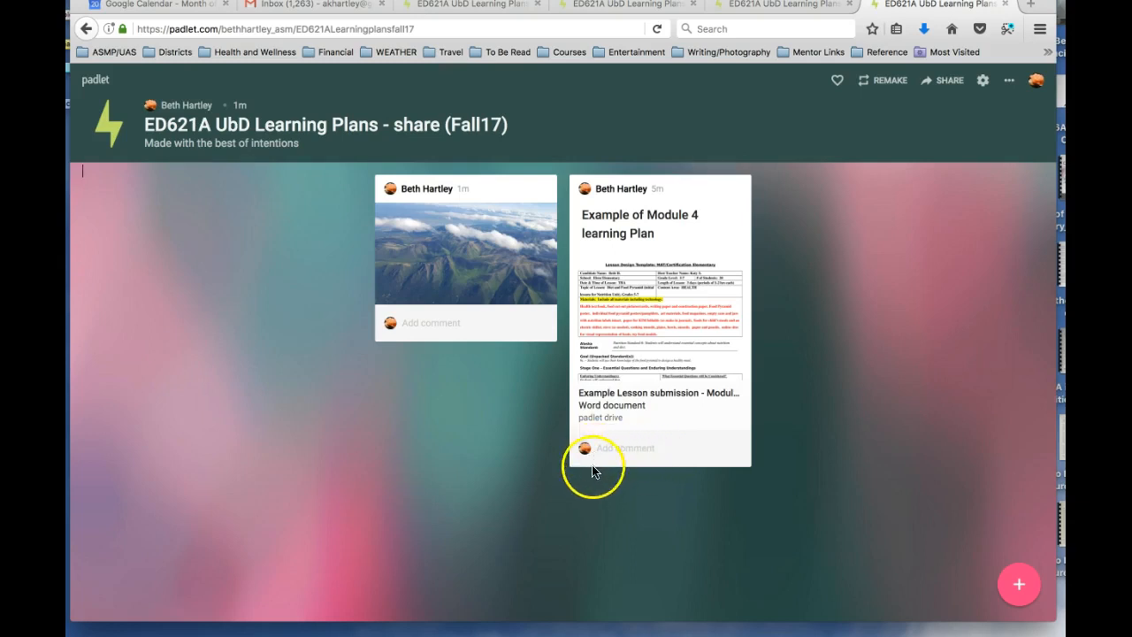
{"action": "mouse_move", "coordinate": [322, 429]}
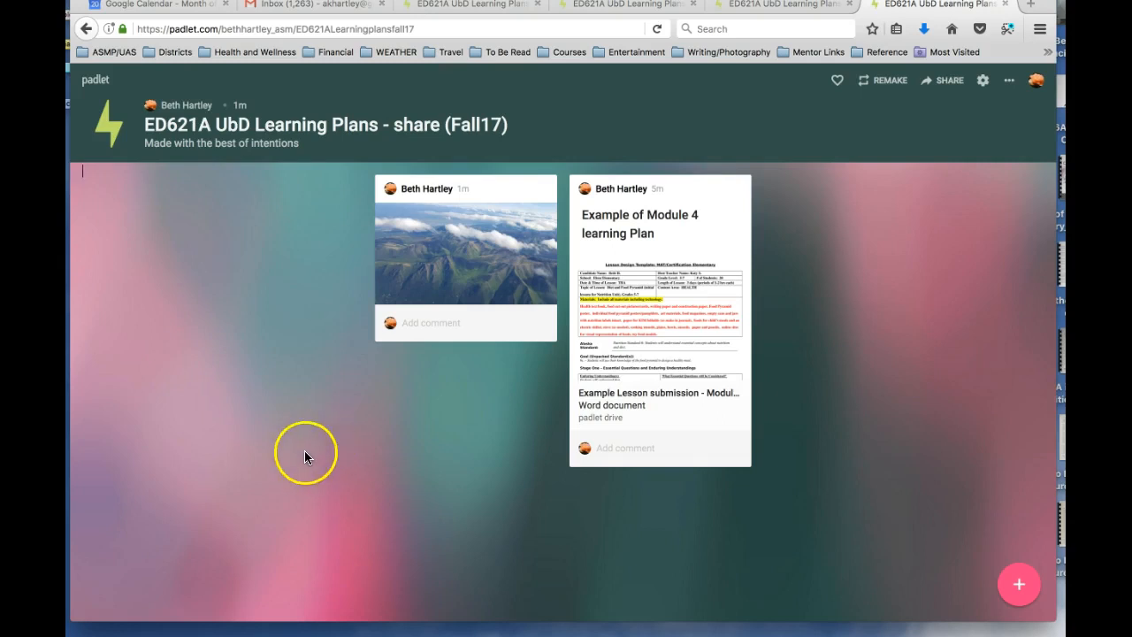
{"action": "mouse_move", "coordinate": [364, 451]}
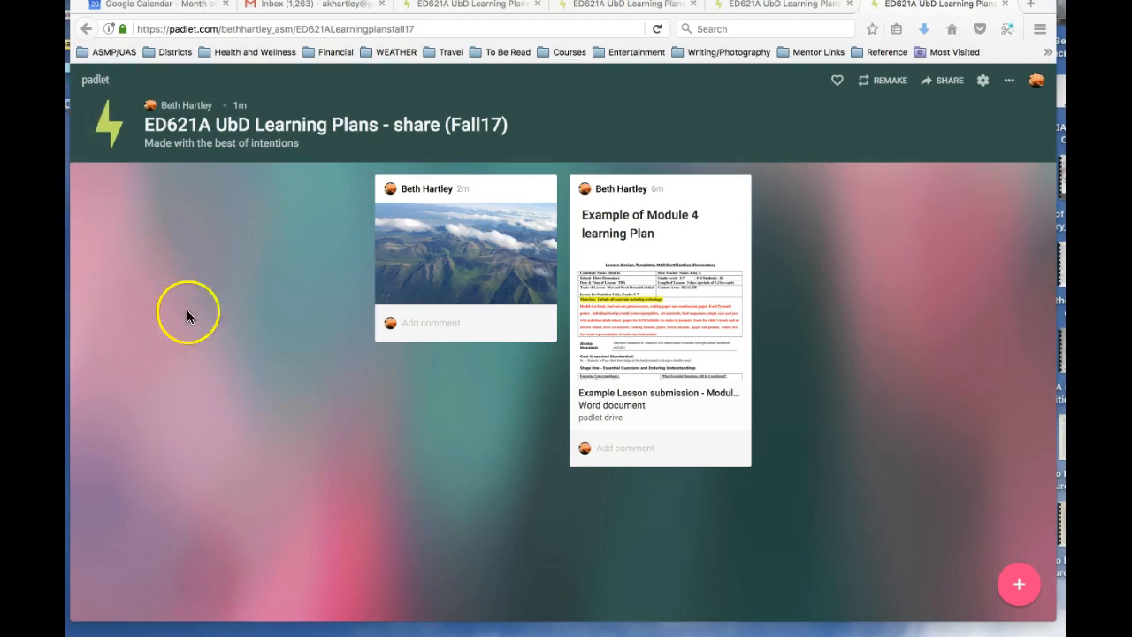
{"action": "mouse_move", "coordinate": [888, 512]}
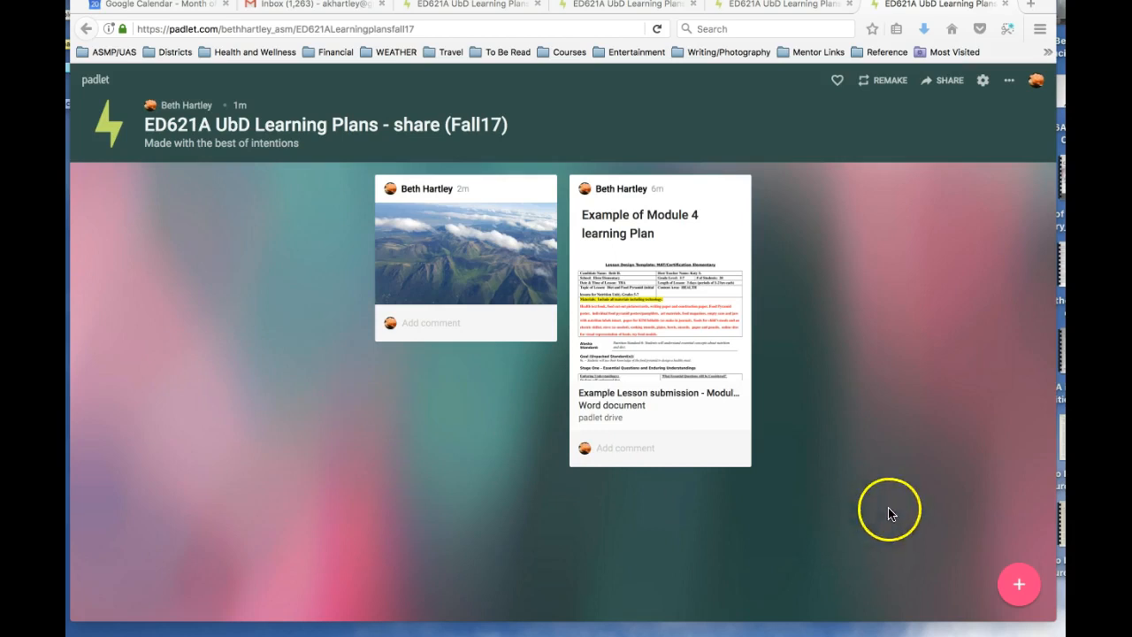
{"action": "mouse_move", "coordinate": [1018, 584]}
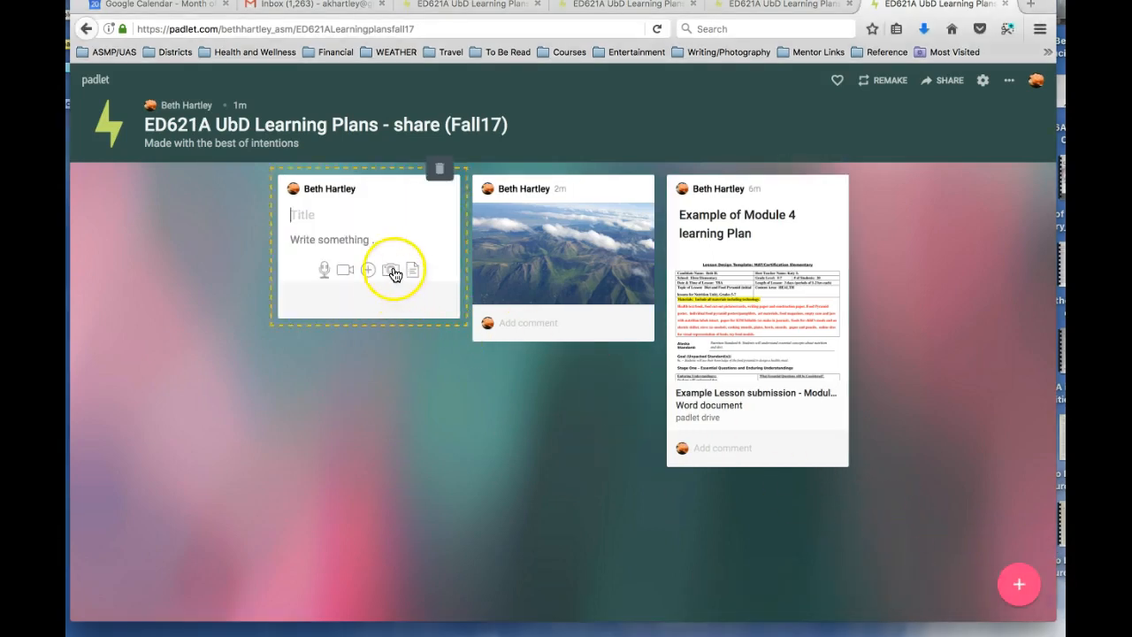
Capture a webcam photo of the Verb Forms for Be chart and attach it.
{"action": "left_click", "coordinate": [390, 269]}
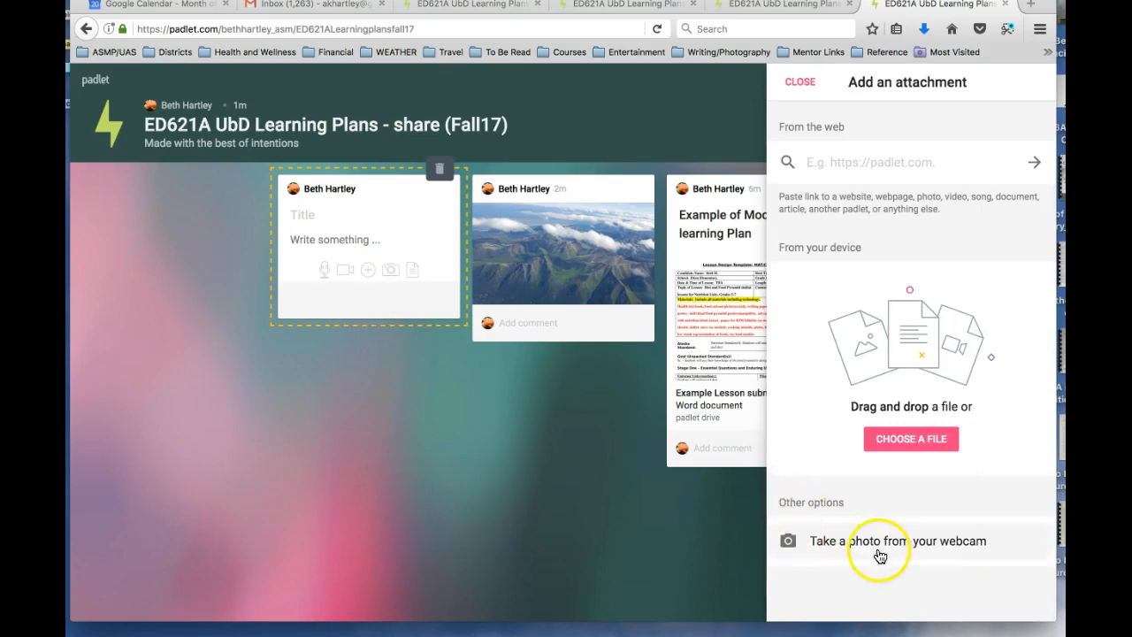
{"action": "left_click", "coordinate": [896, 541]}
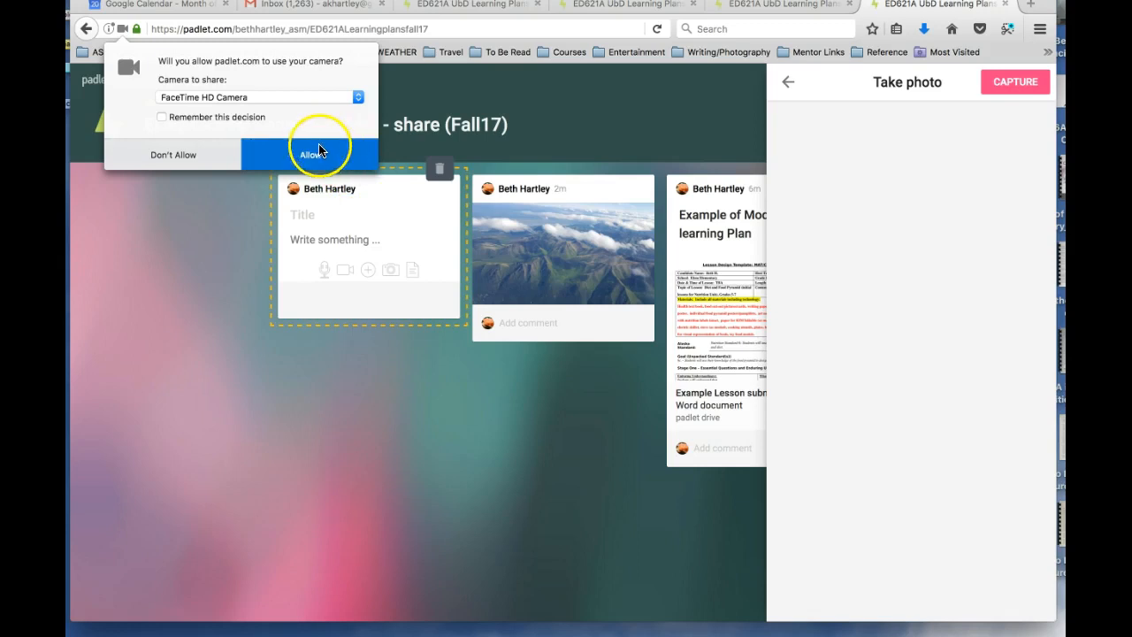
{"action": "left_click", "coordinate": [311, 154]}
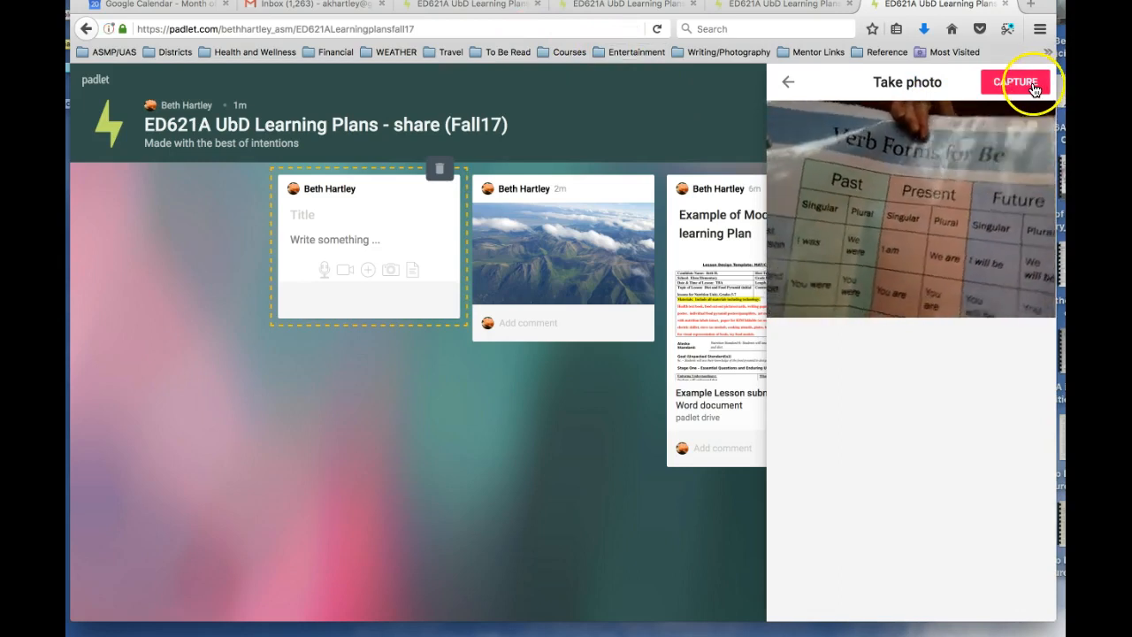
{"action": "left_click", "coordinate": [1017, 82]}
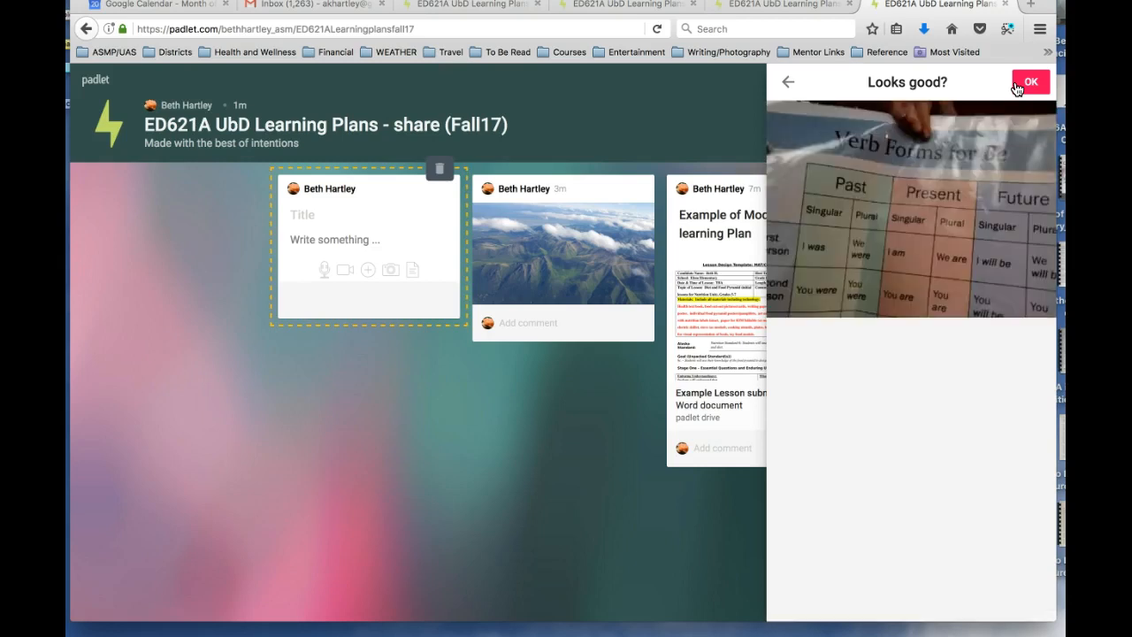
{"action": "left_click", "coordinate": [1032, 81]}
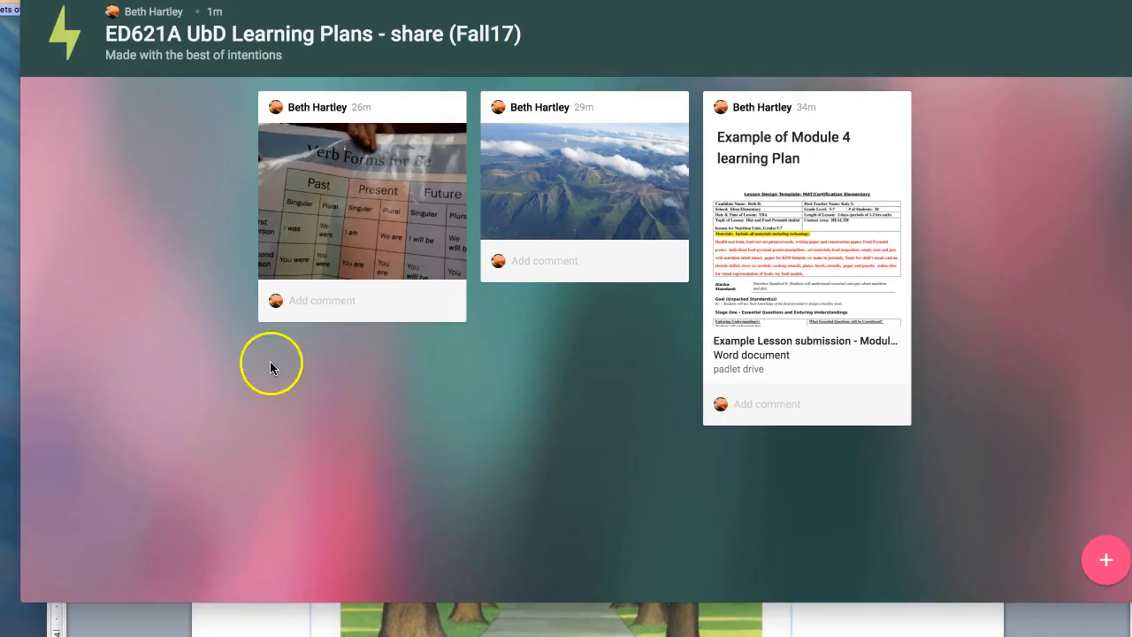
{"action": "mouse_move", "coordinate": [162, 239]}
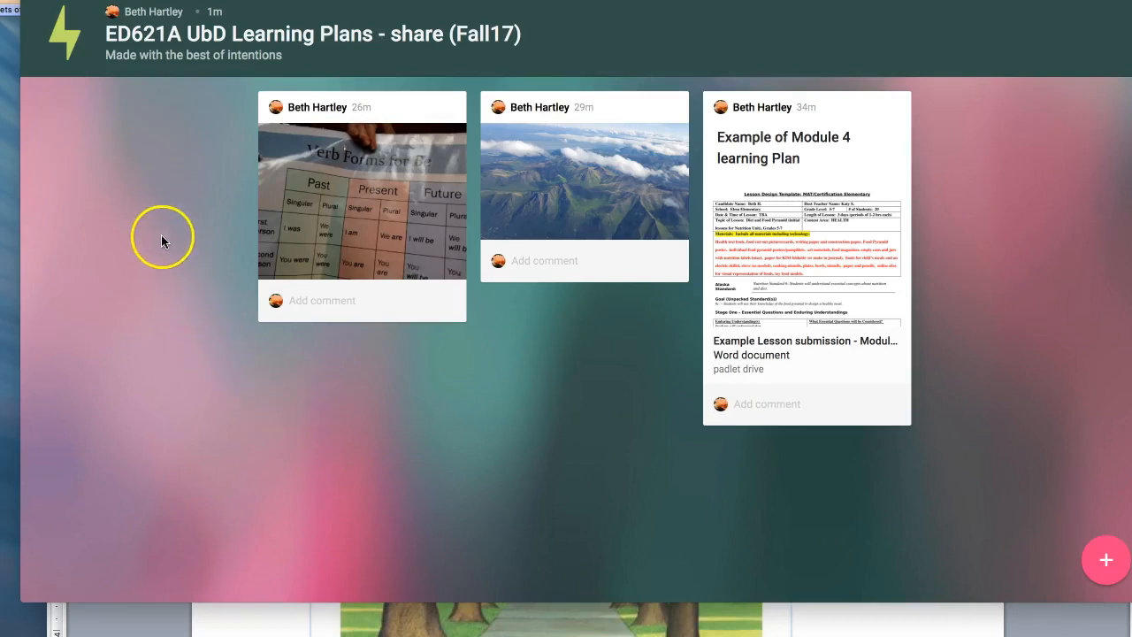
{"action": "mouse_move", "coordinate": [124, 173]}
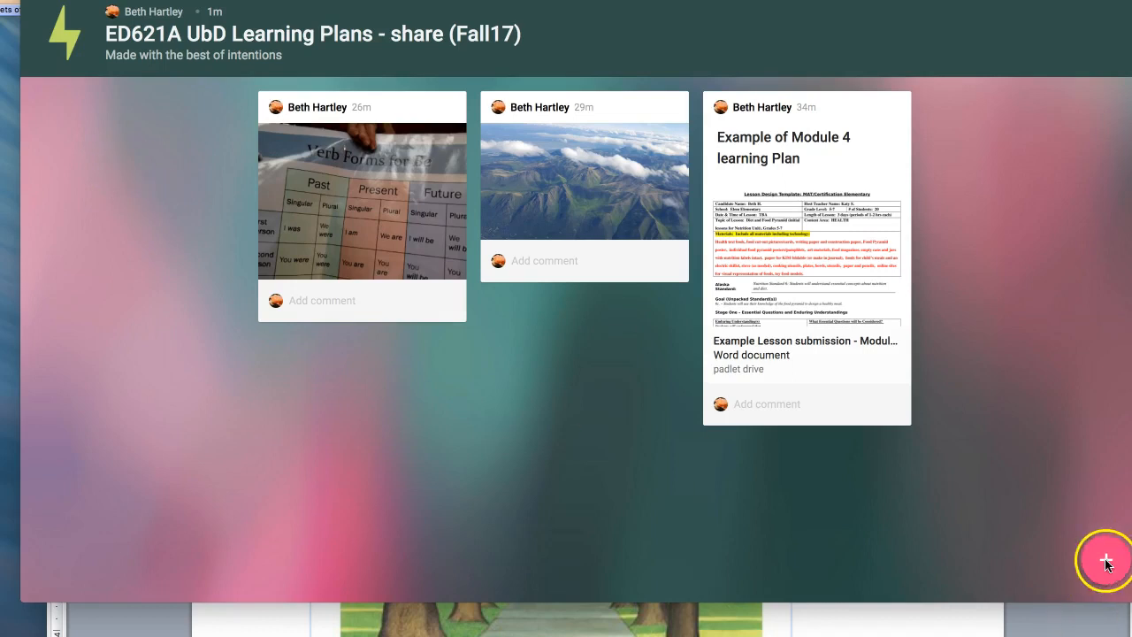
Start a new post titled 'Trade Book - Voices in the Park'.
{"action": "left_click", "coordinate": [1106, 559]}
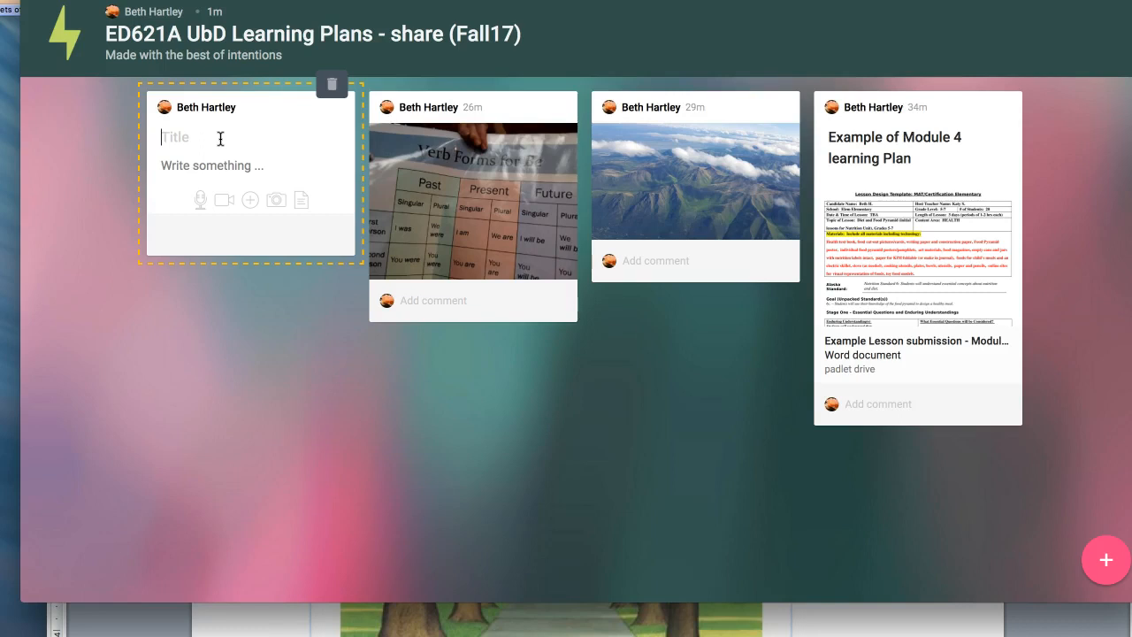
{"action": "type", "text": "Trade"}
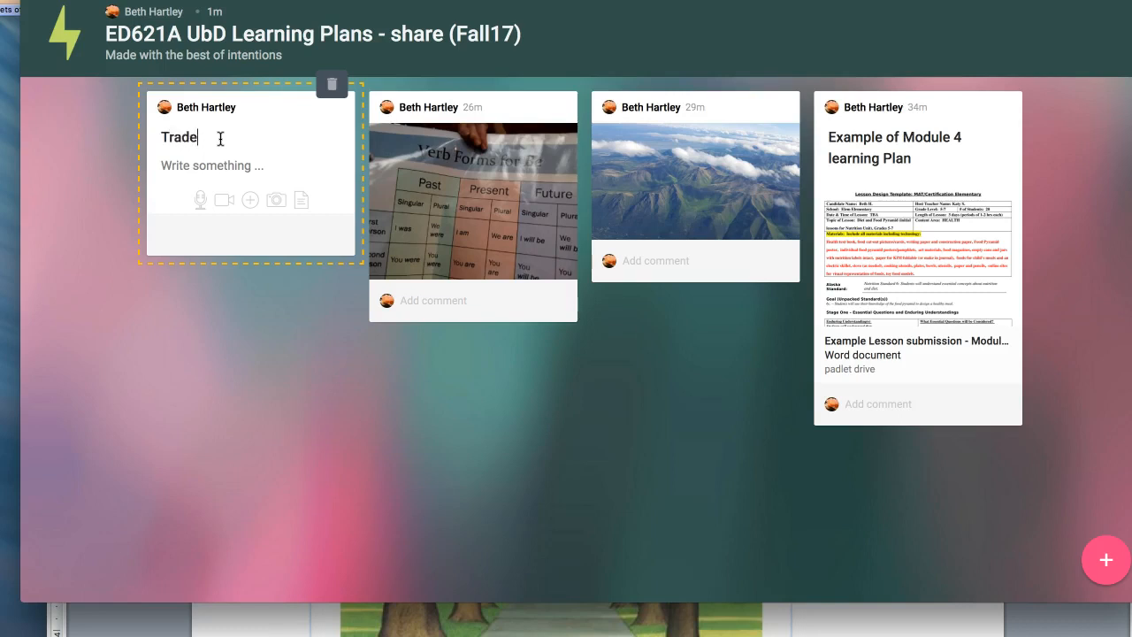
{"action": "type", "text": "Book - Voices"}
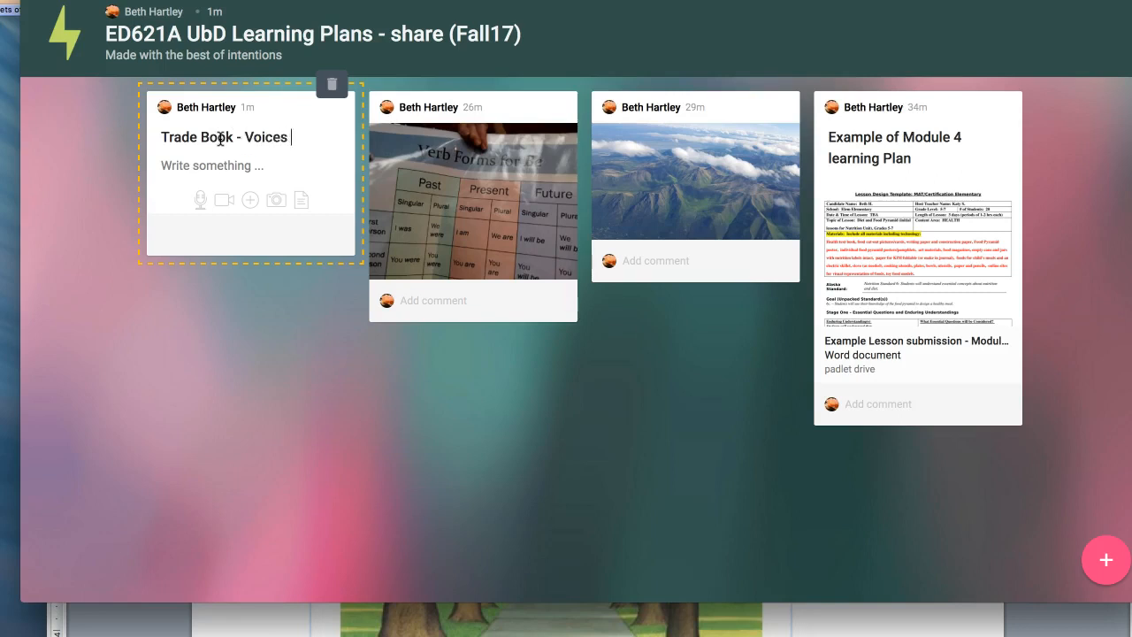
{"action": "type", "text": "in the Park"}
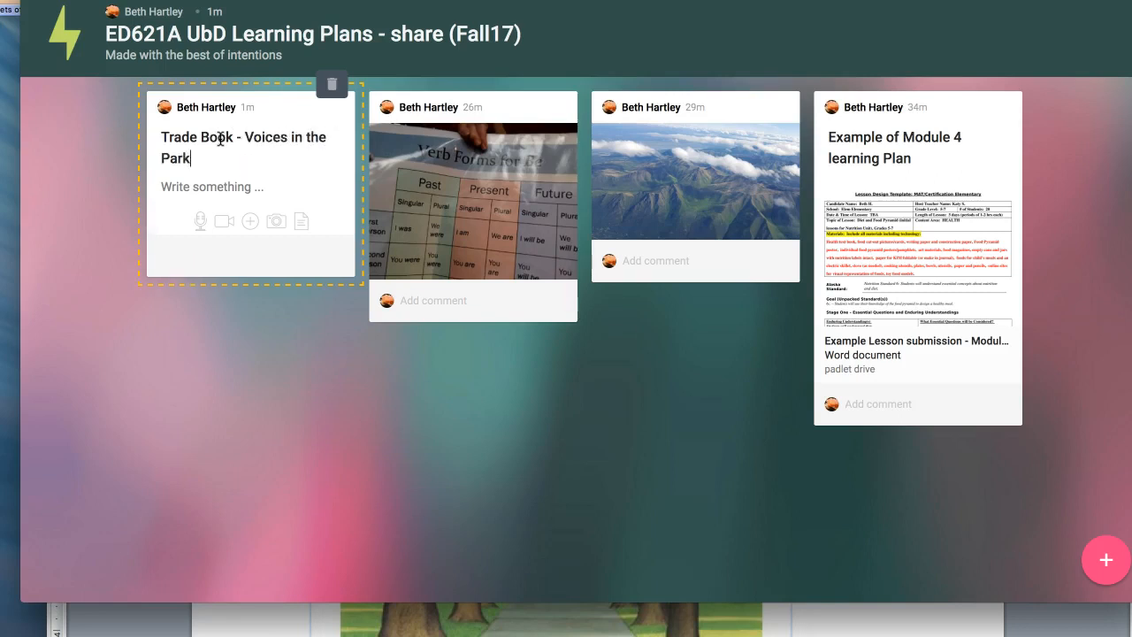
Write 'Annotated Bibliography' in the post body, correcting the misspelling.
{"action": "left_click", "coordinate": [212, 187]}
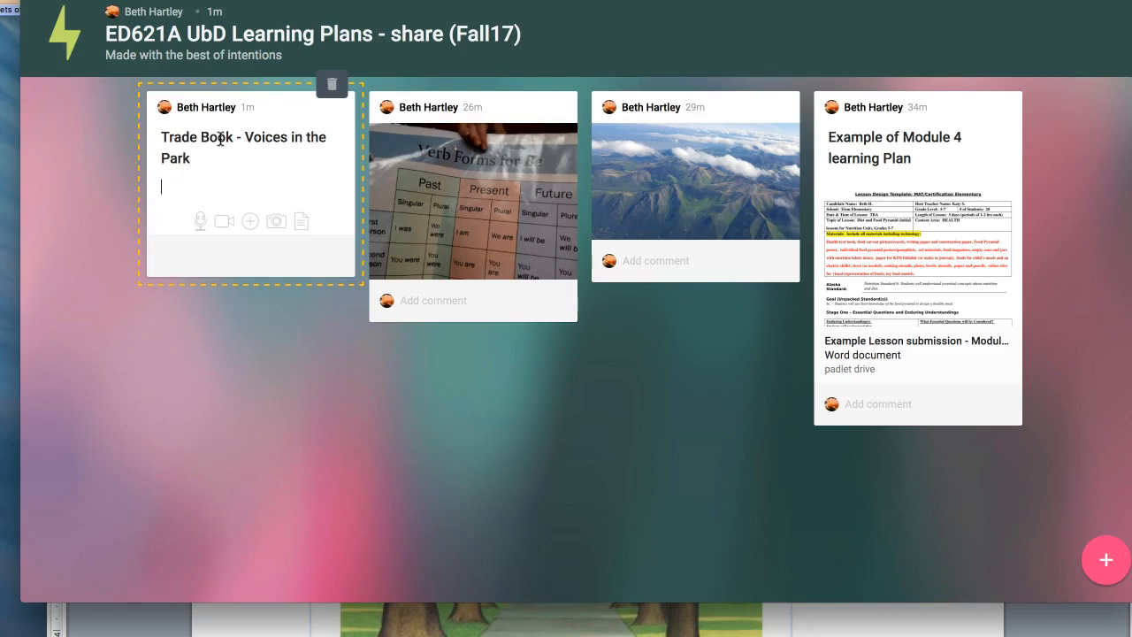
{"action": "type", "text": "Annotated Bibl"}
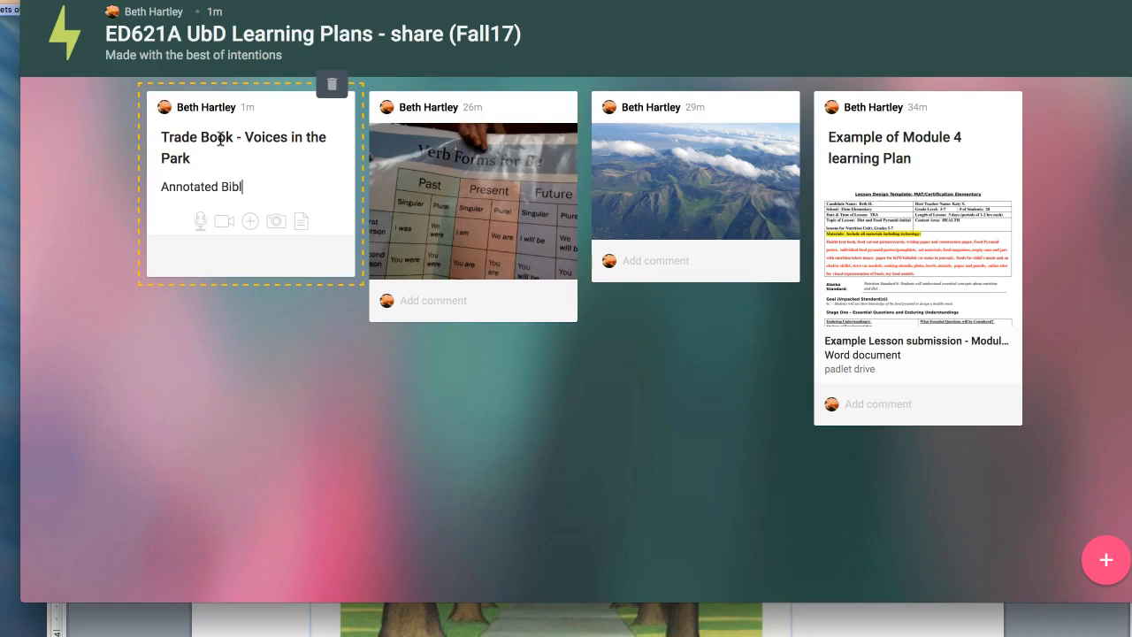
{"action": "type", "text": "iop"}
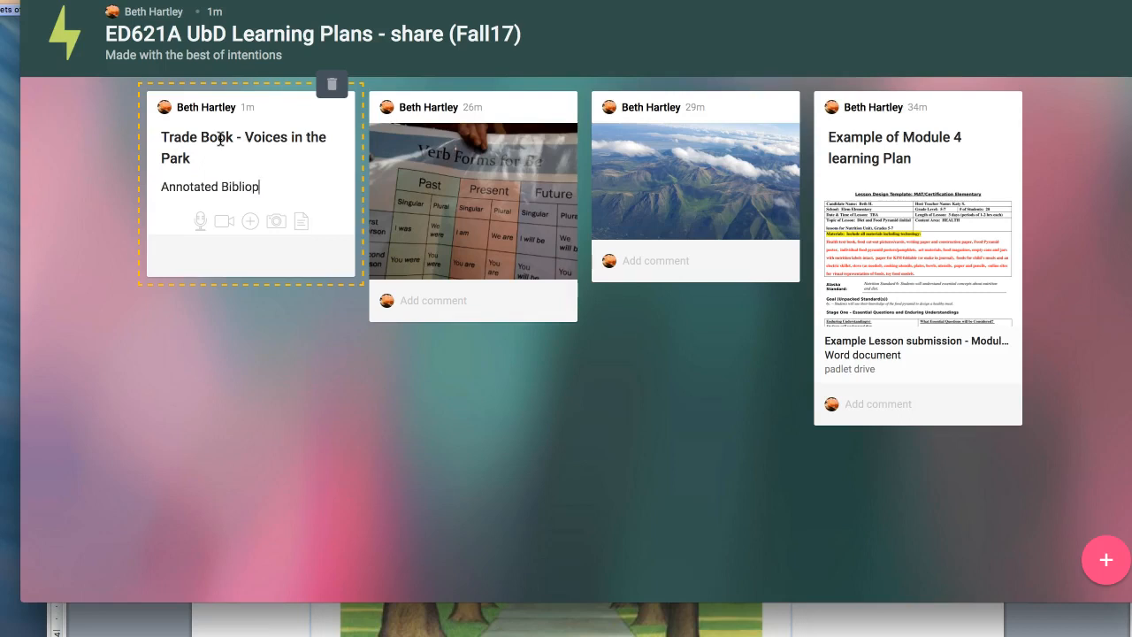
{"action": "type", "text": "graphy"}
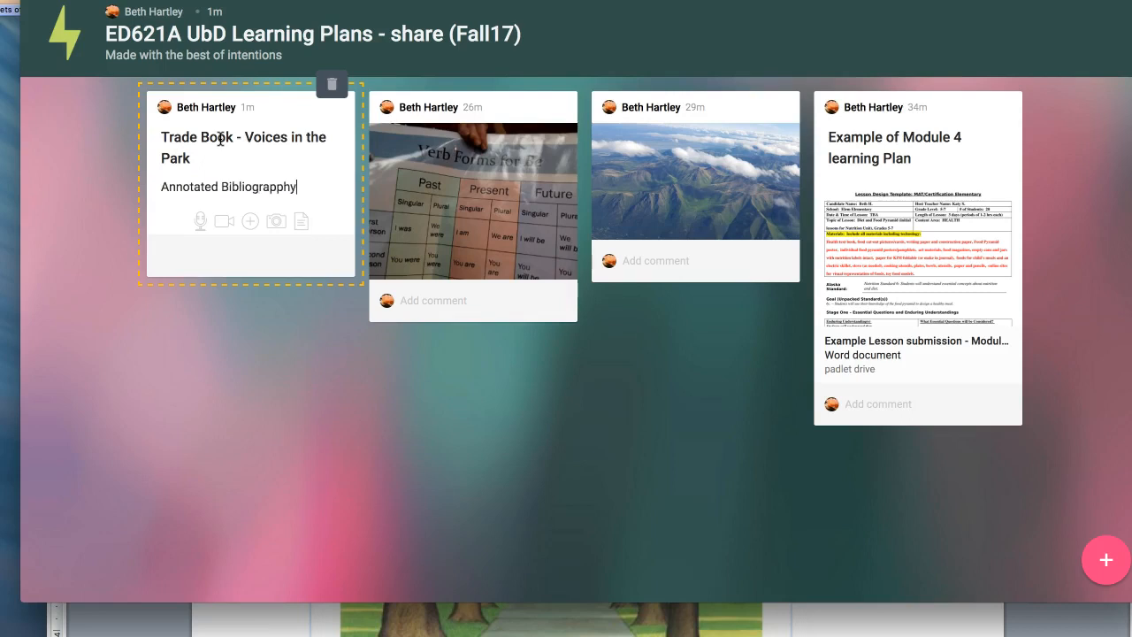
{"action": "key", "text": "Backspace"}
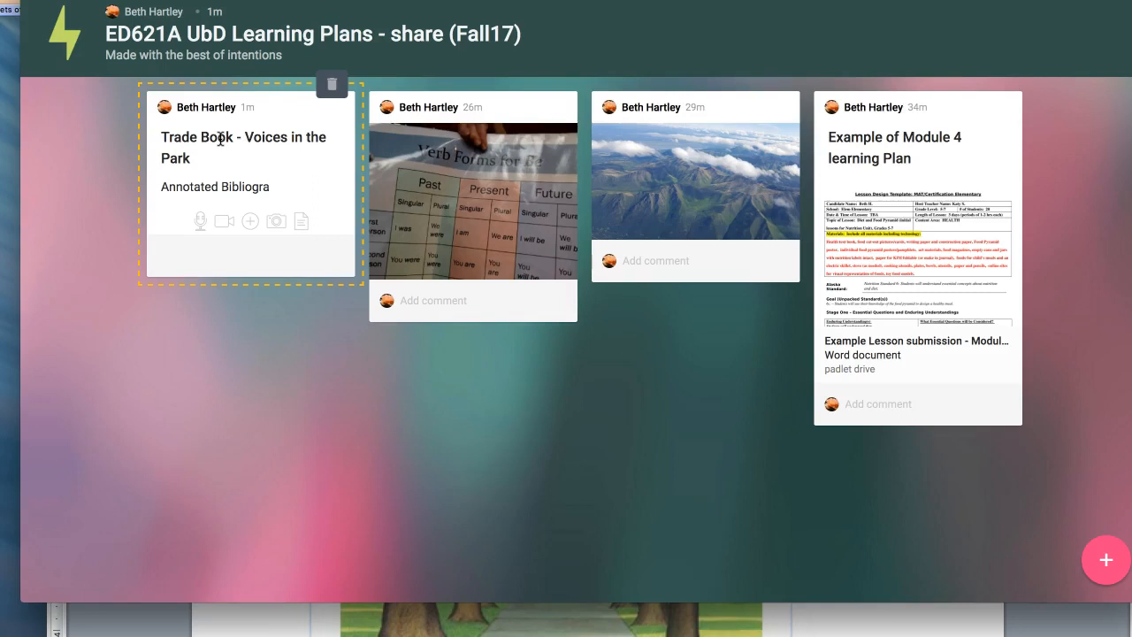
{"action": "type", "text": "phy"}
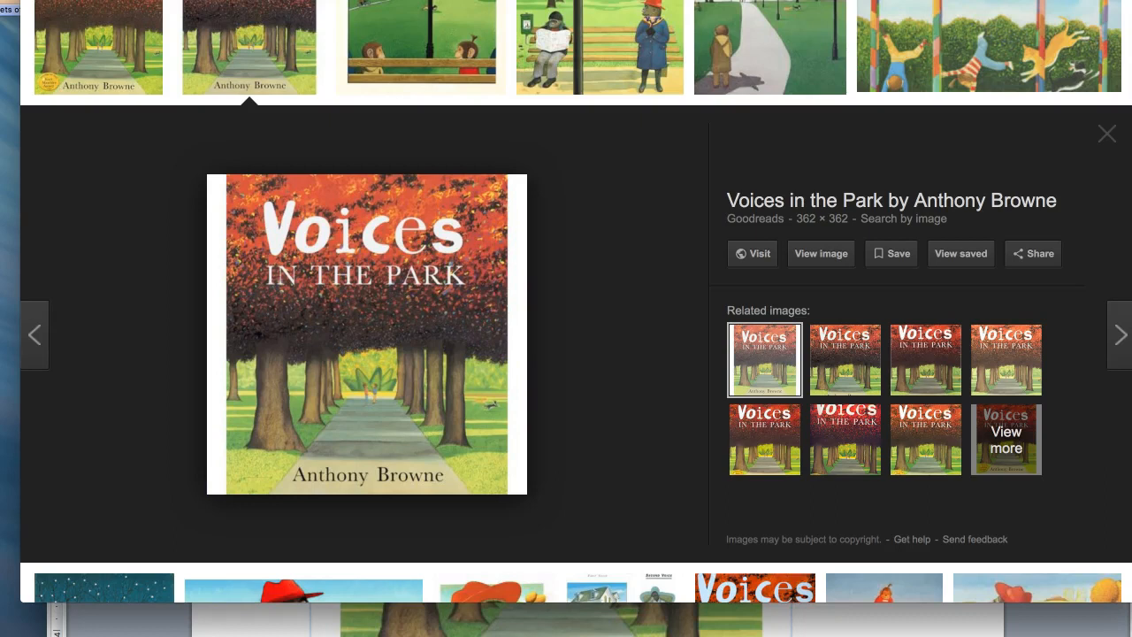
Copy the Voices in the Park cover image from Google Images.
{"action": "right_click", "coordinate": [367, 335]}
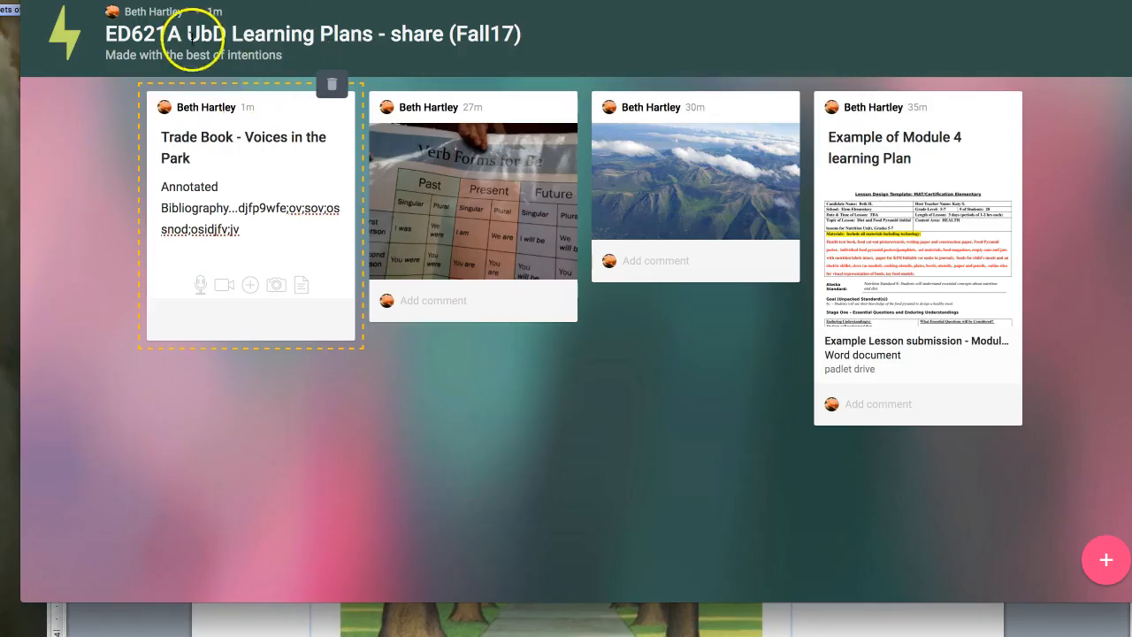
{"action": "left_click", "coordinate": [331, 83]}
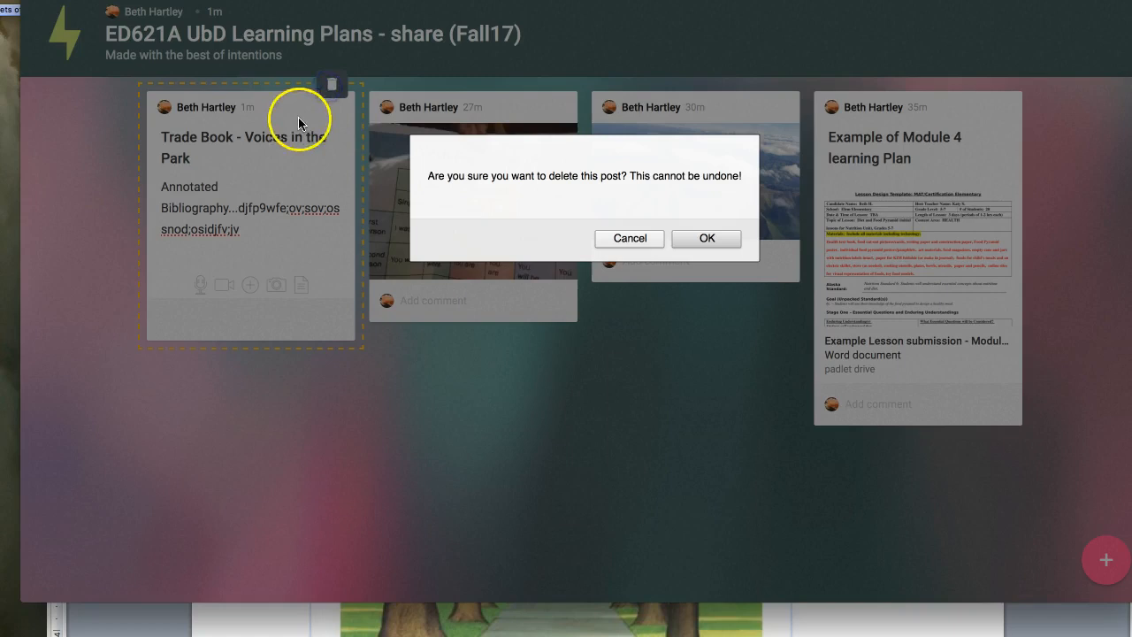
{"action": "left_click", "coordinate": [630, 238]}
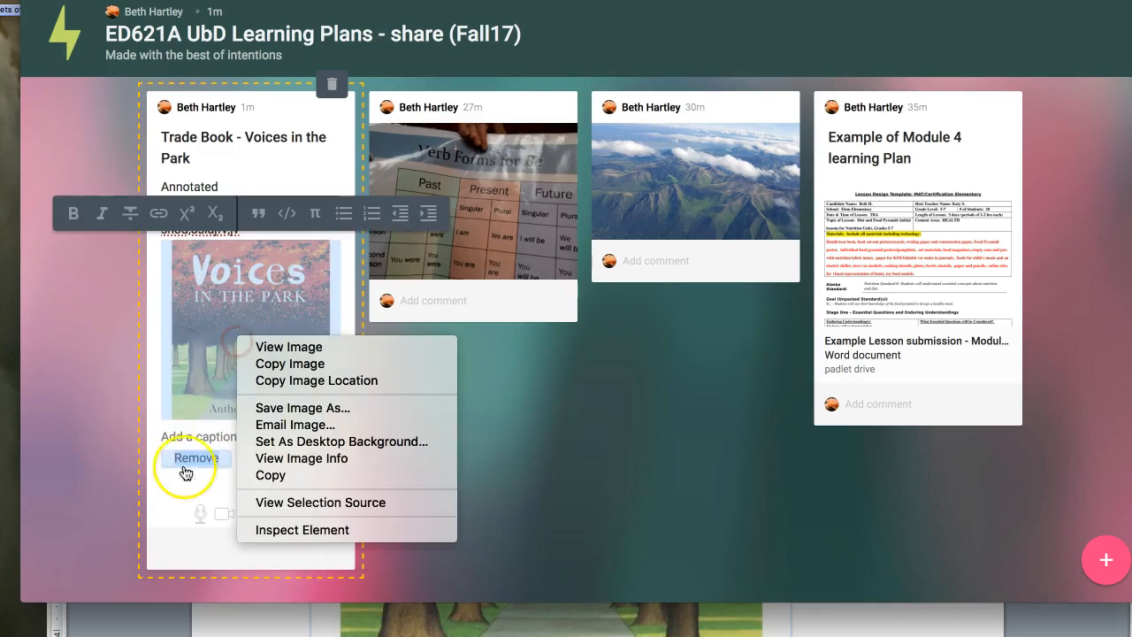
{"action": "left_click", "coordinate": [196, 458]}
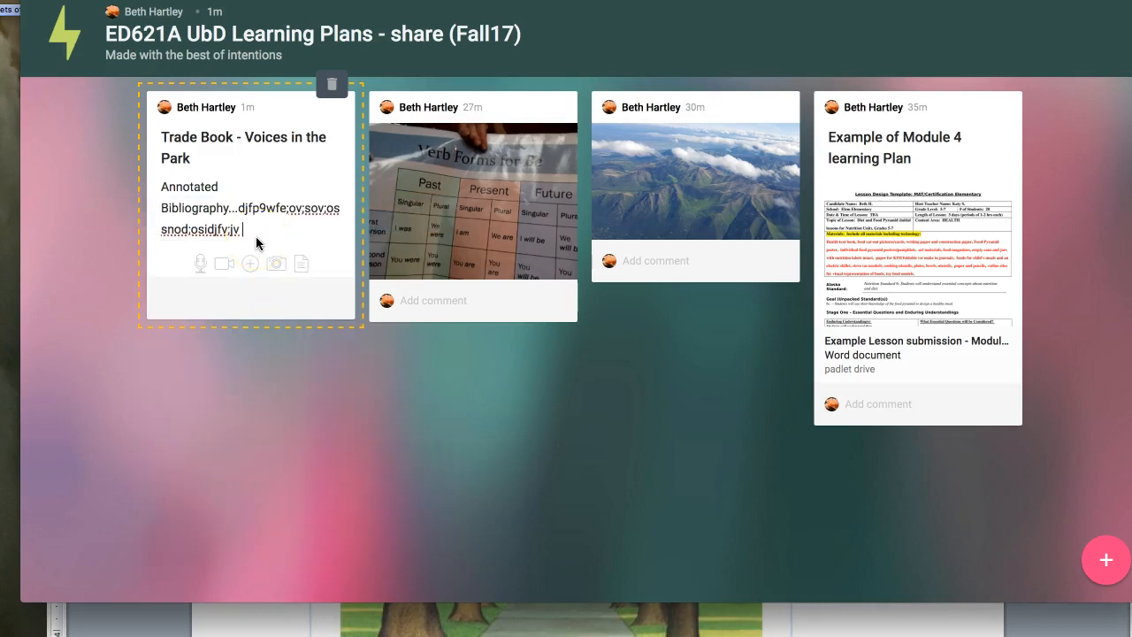
{"action": "mouse_move", "coordinate": [276, 264]}
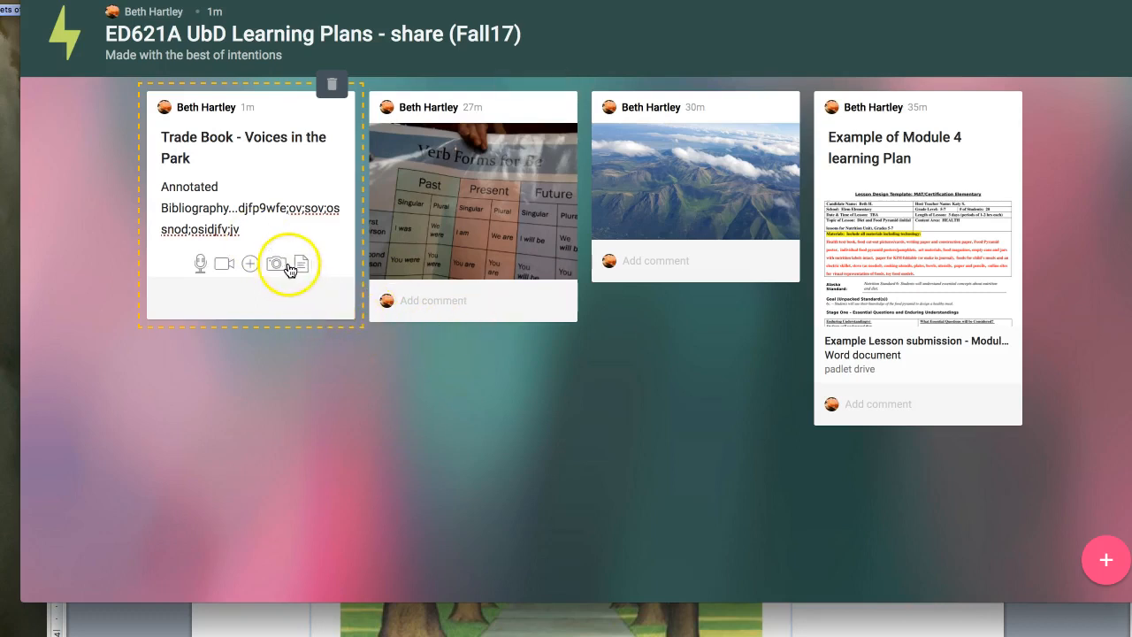
{"action": "left_click", "coordinate": [277, 263]}
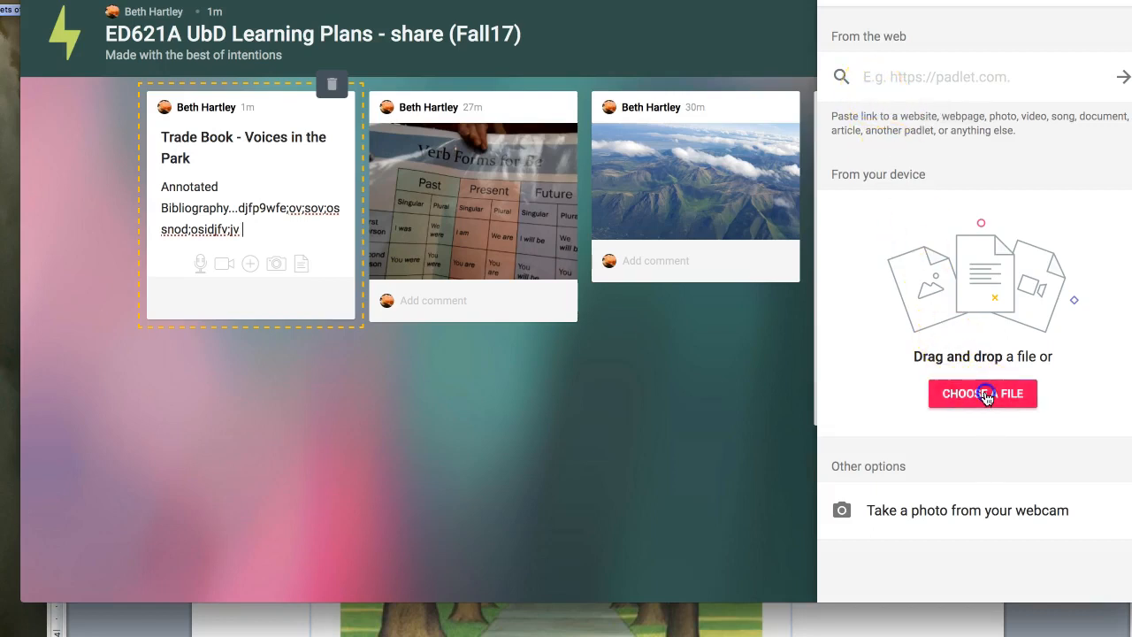
Choose the saved Voices in the Park cover image file to upload.
{"action": "left_click", "coordinate": [982, 394]}
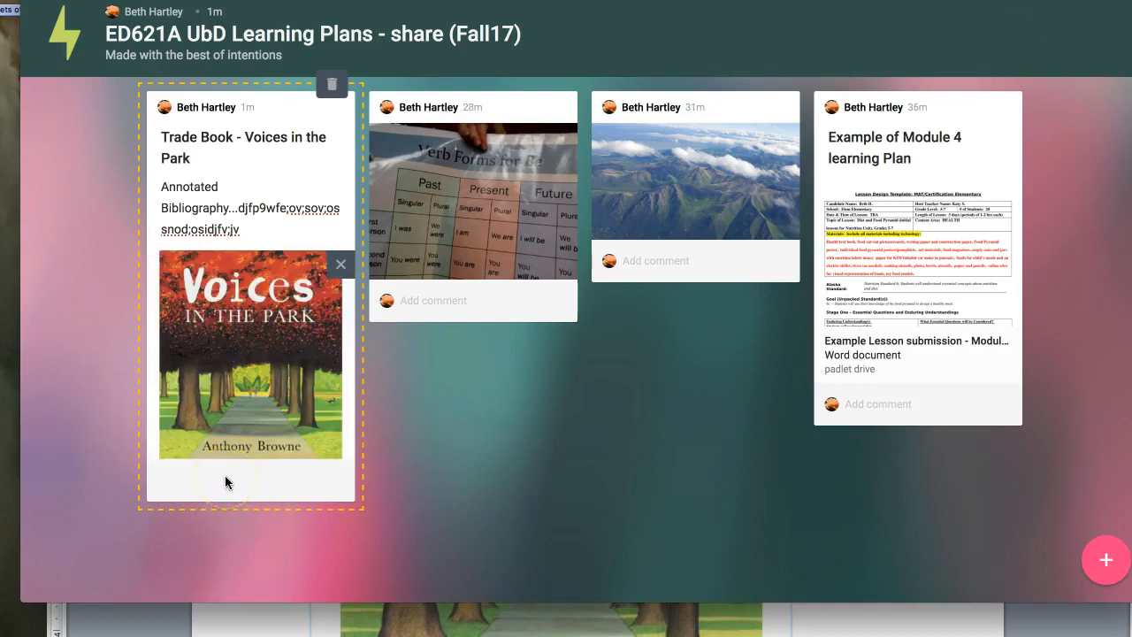
{"action": "mouse_move", "coordinate": [195, 479]}
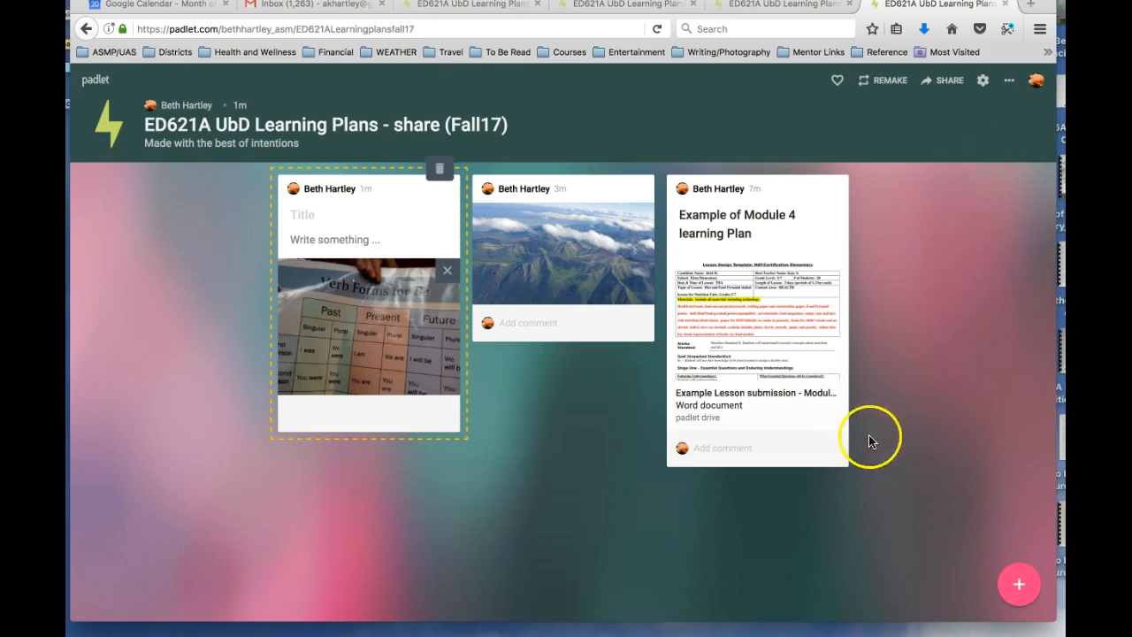
{"action": "mouse_move", "coordinate": [983, 559]}
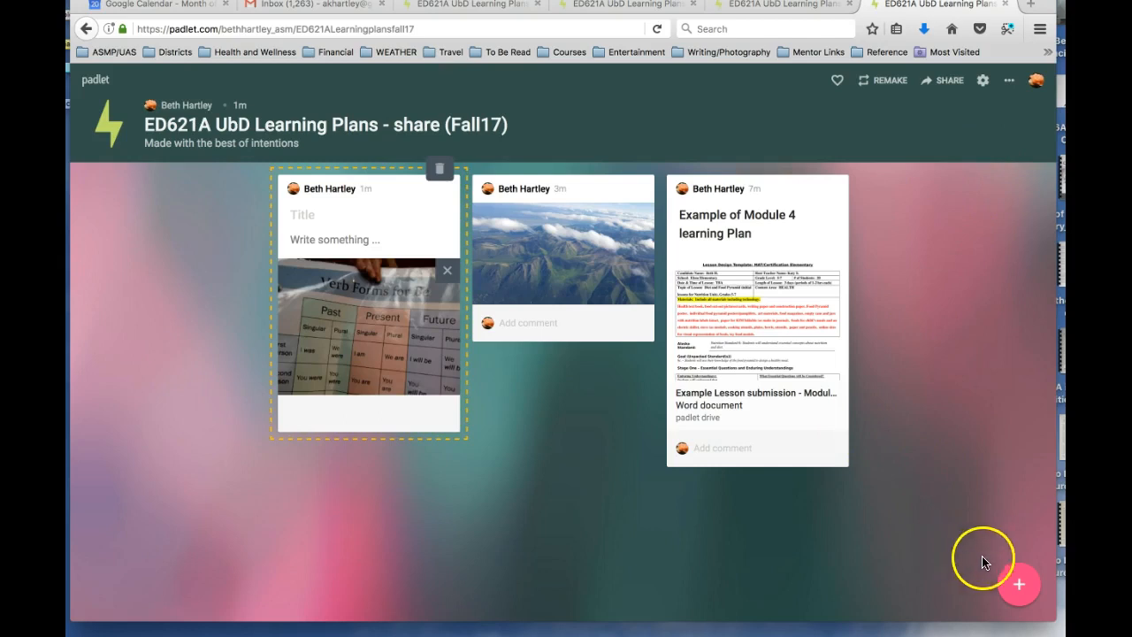
{"action": "mouse_move", "coordinate": [959, 568]}
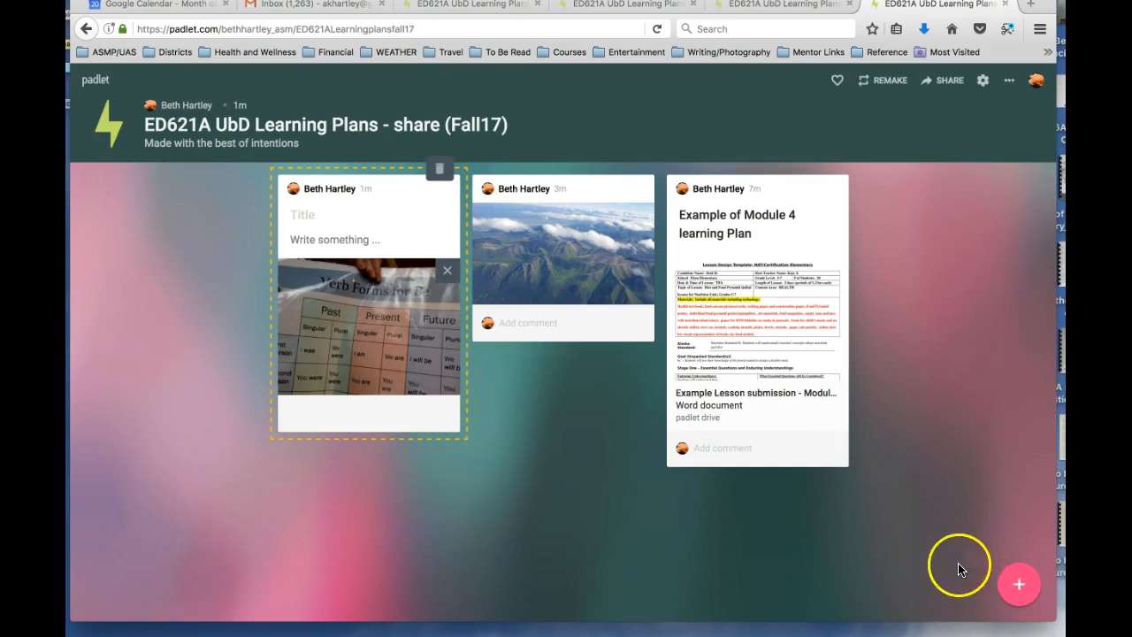